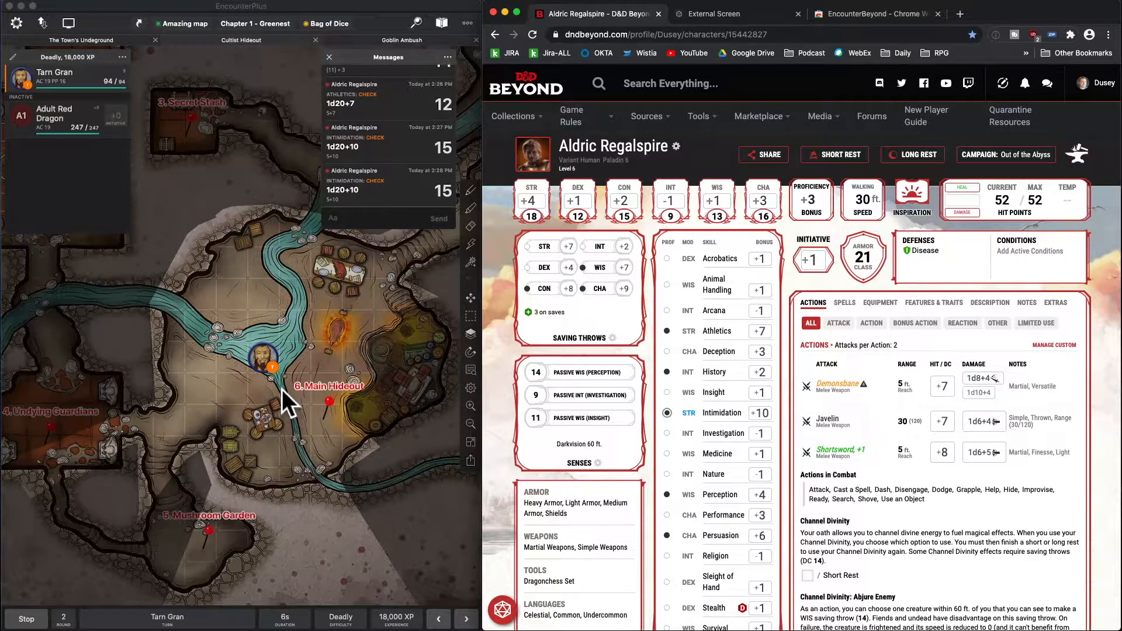
mouse_move(702, 325)
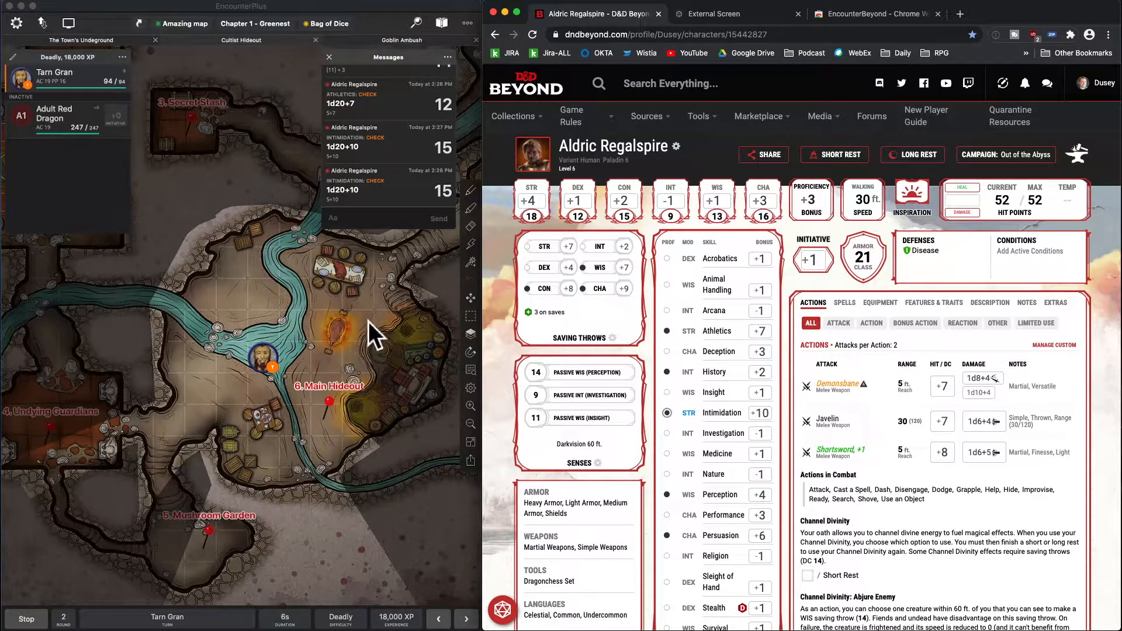
mouse_move(419, 319)
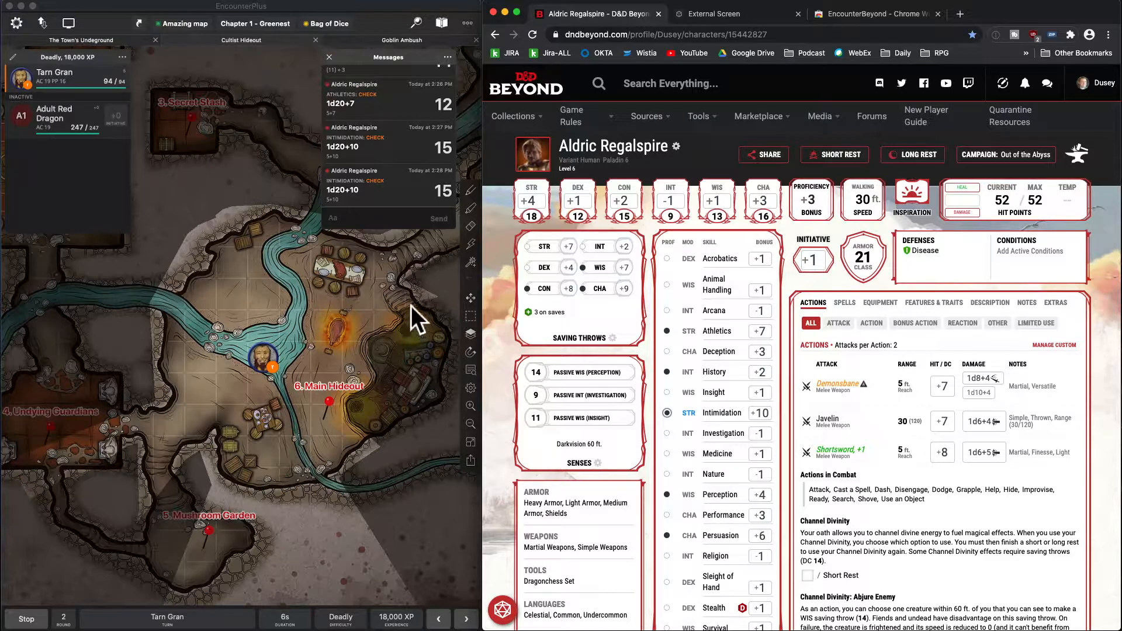
mouse_move(360, 315)
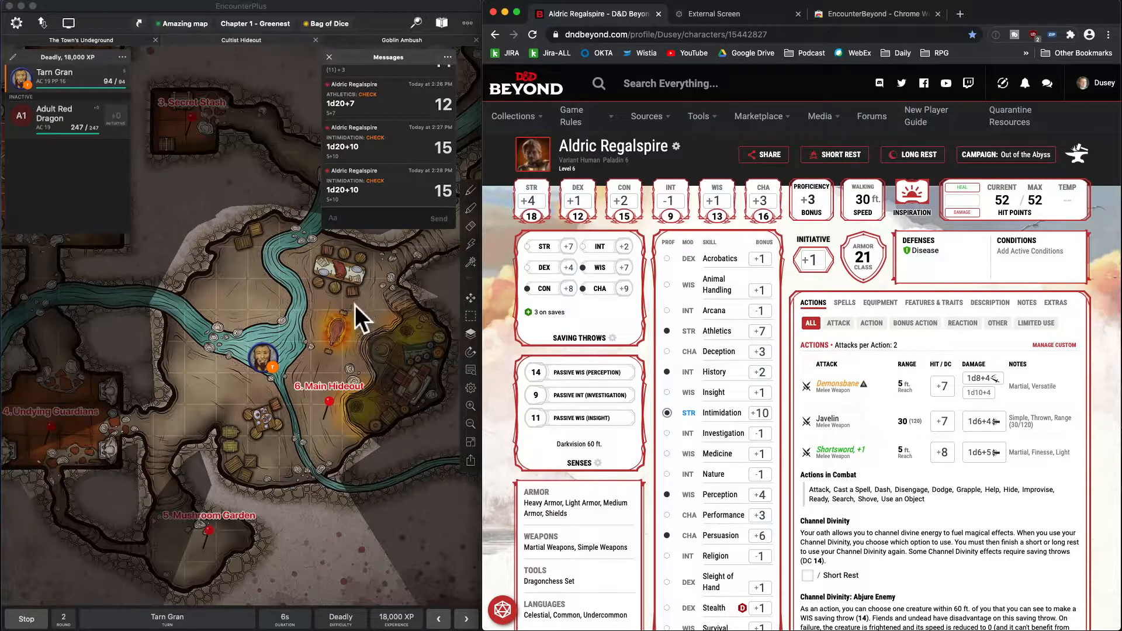
mouse_move(398, 391)
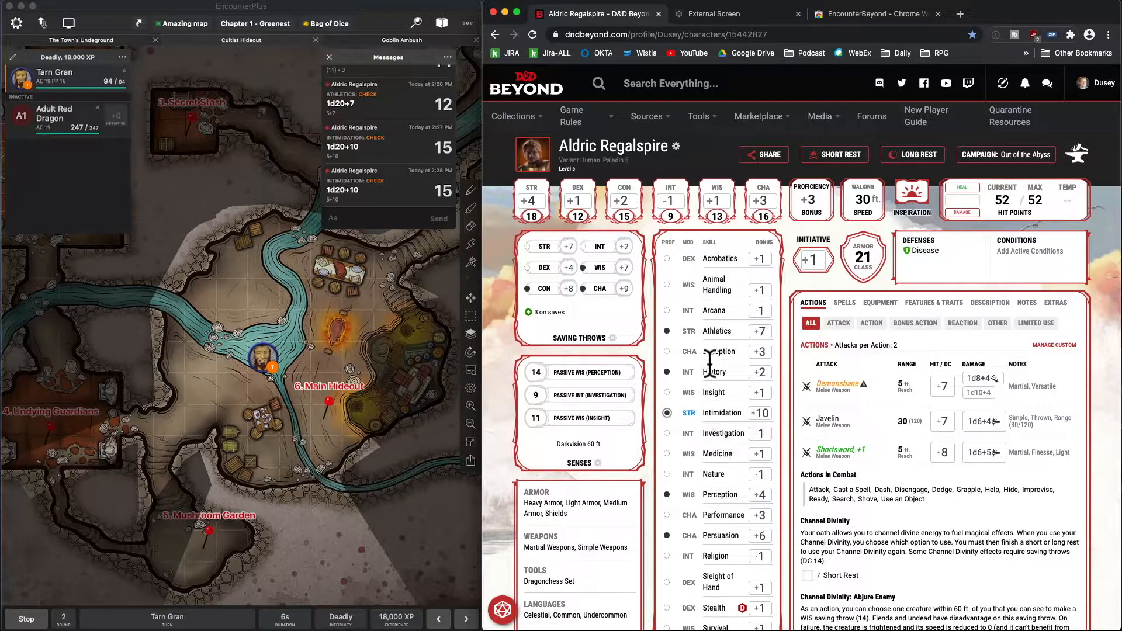
mouse_move(308, 337)
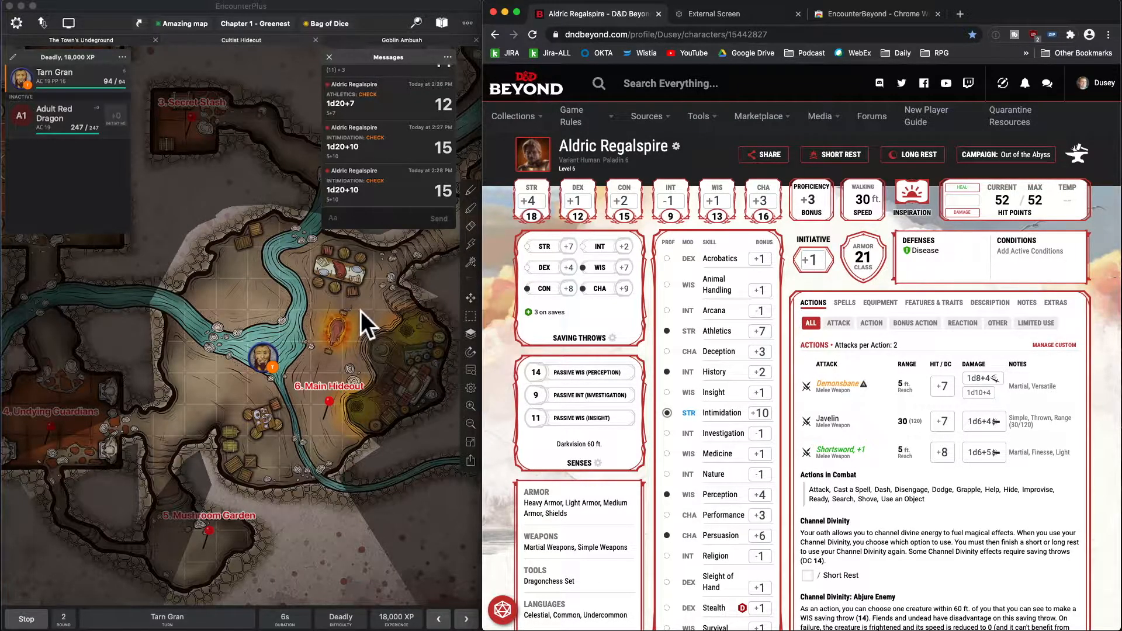
mouse_move(248, 299)
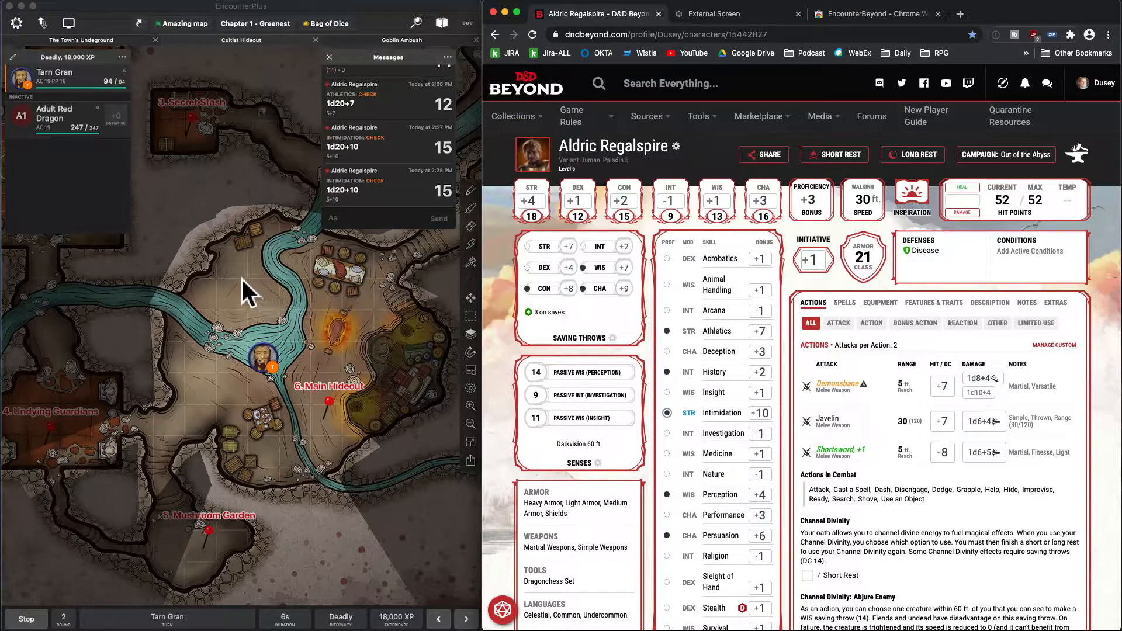
mouse_move(187, 229)
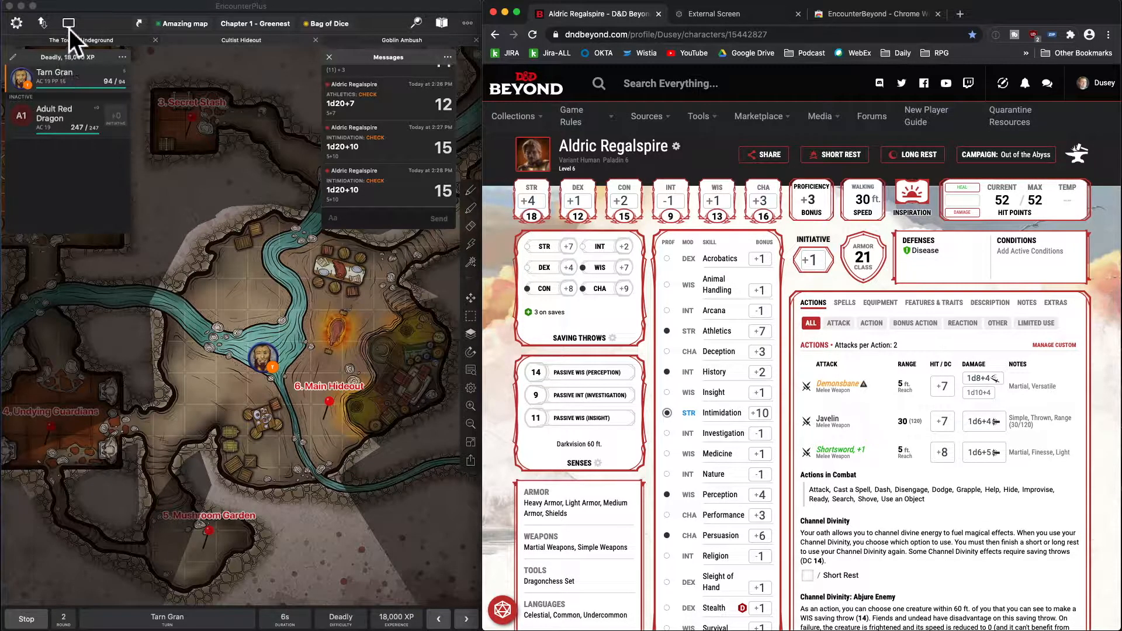
Step: Review the External Screen settings, then show the map in the browser's External Screen web client
left_click(68, 21)
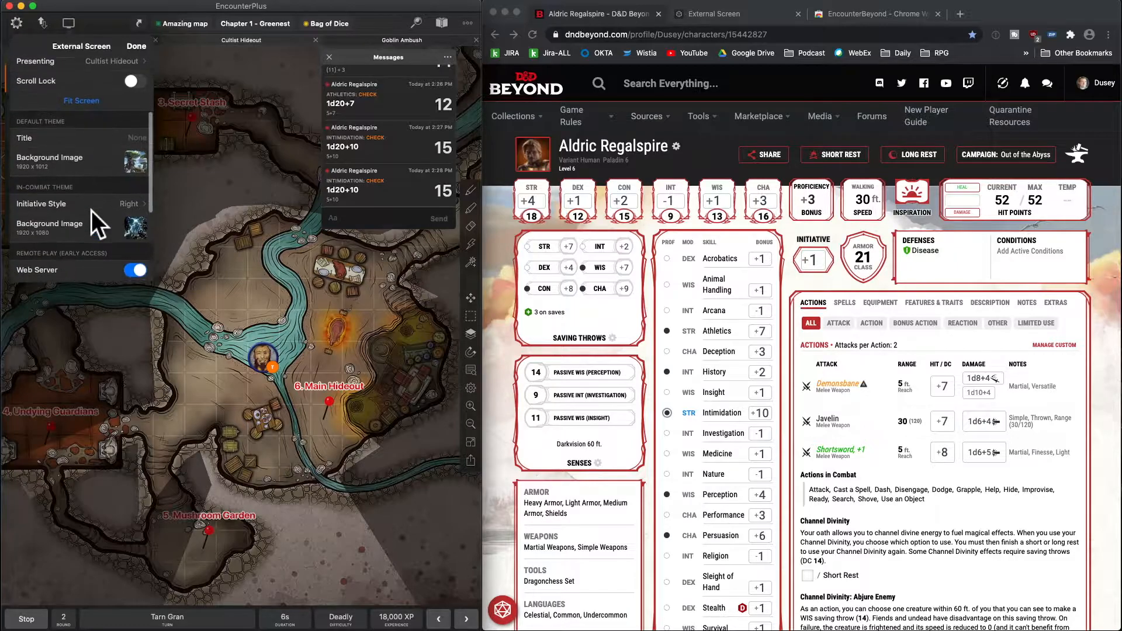
scroll("down", 3)
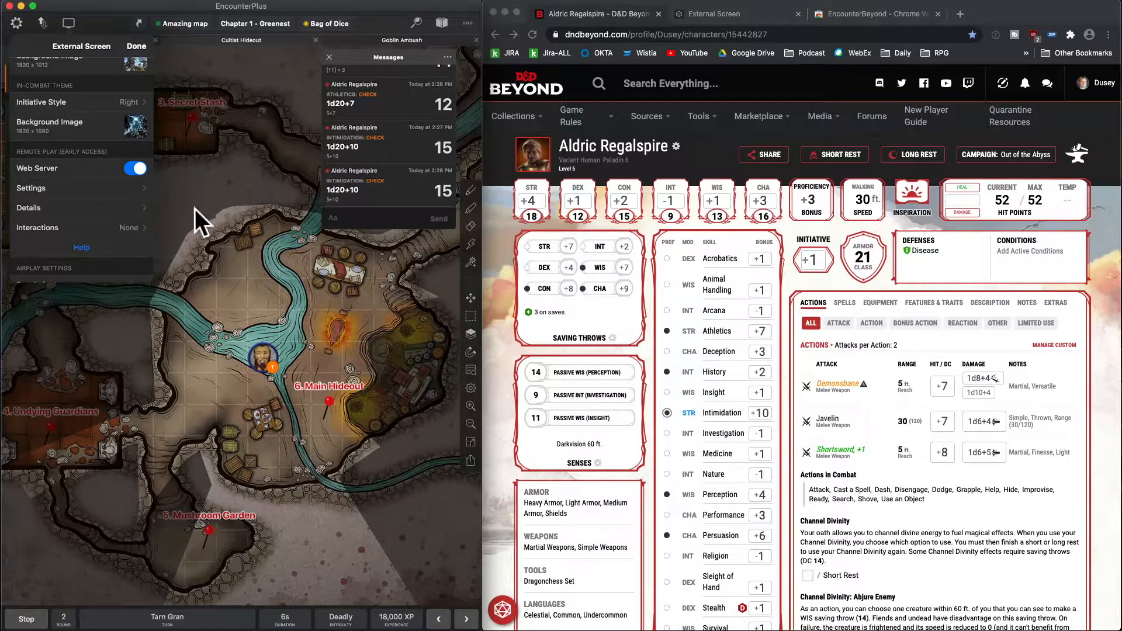
mouse_move(169, 213)
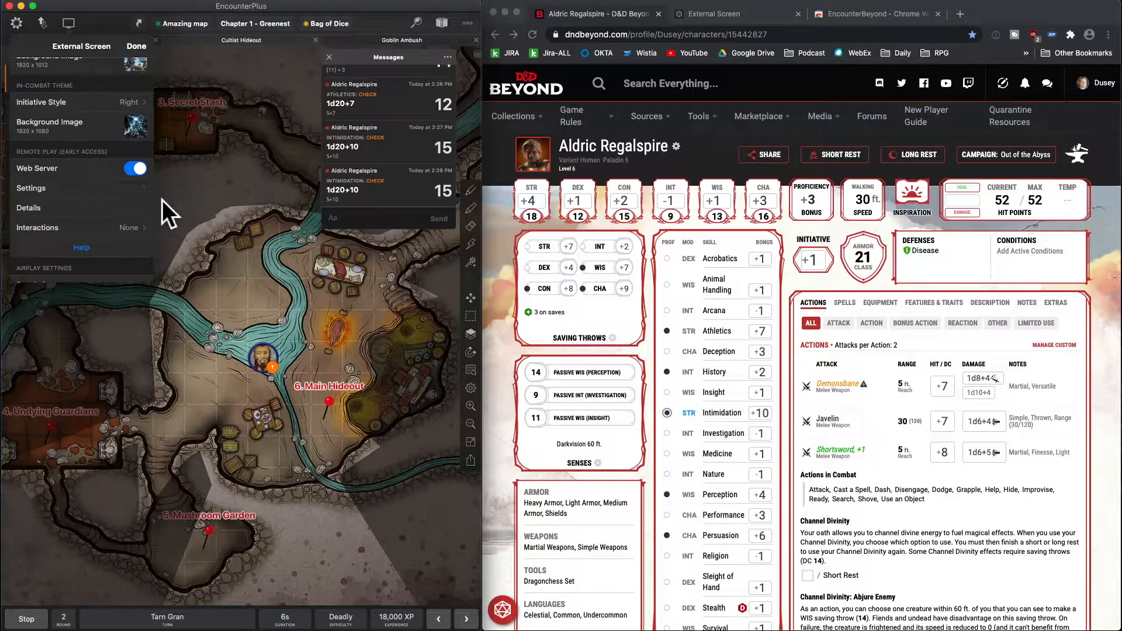
mouse_move(88, 234)
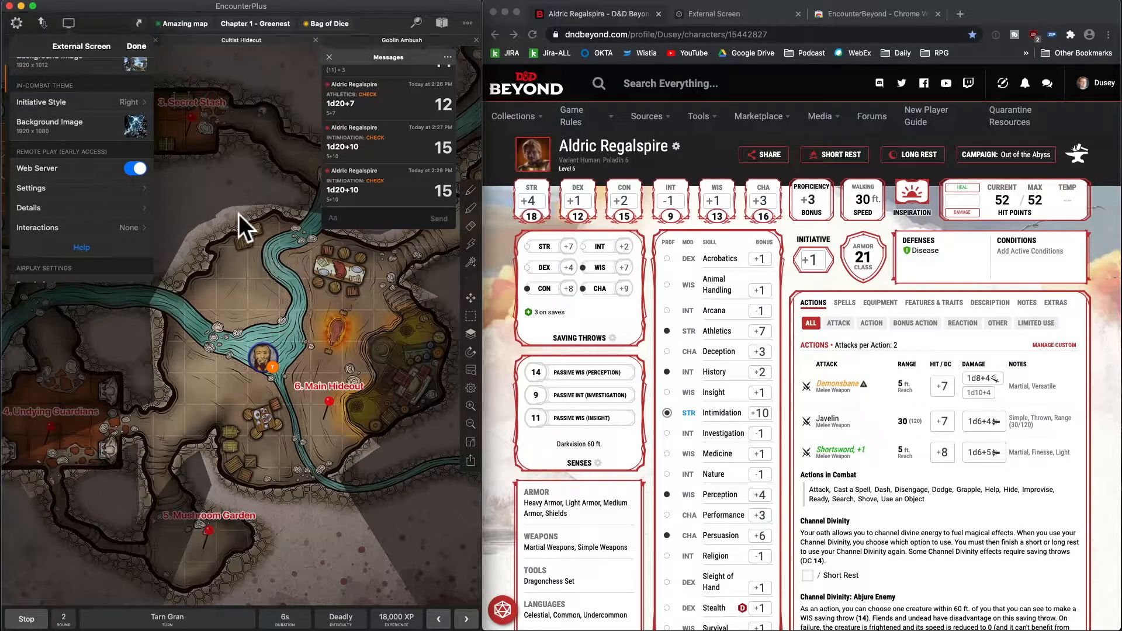
mouse_move(304, 223)
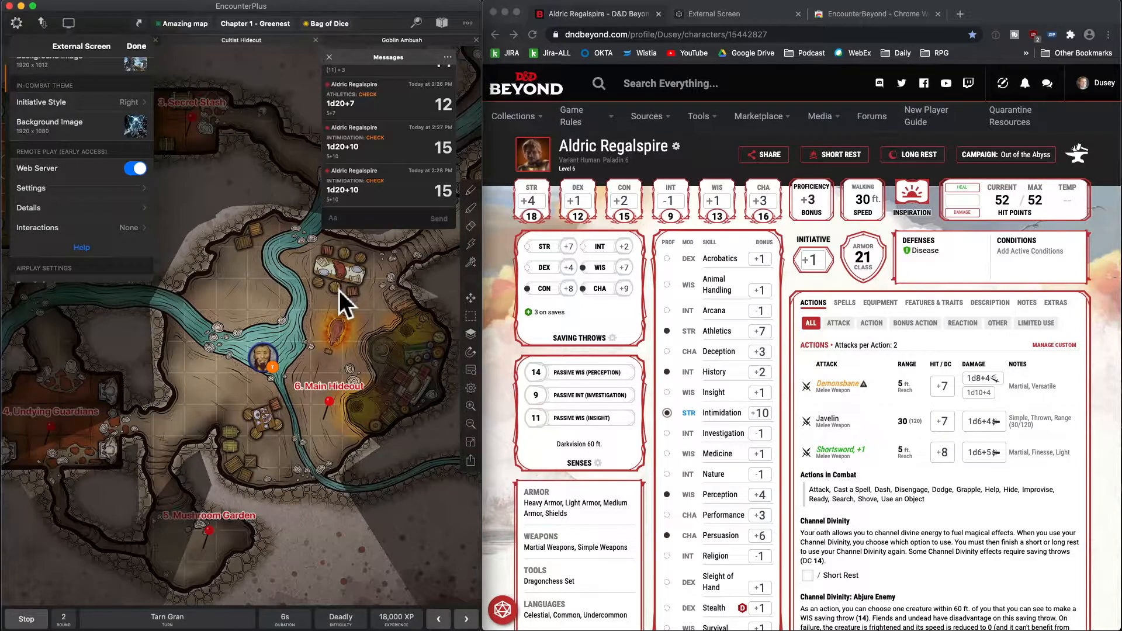
mouse_move(421, 324)
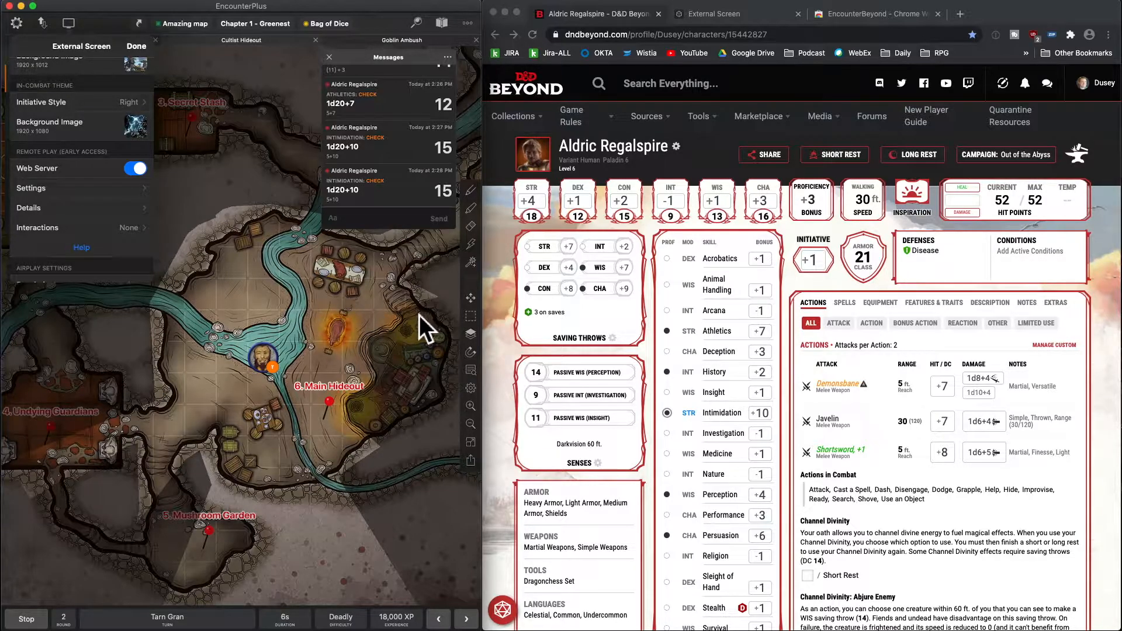
mouse_move(359, 325)
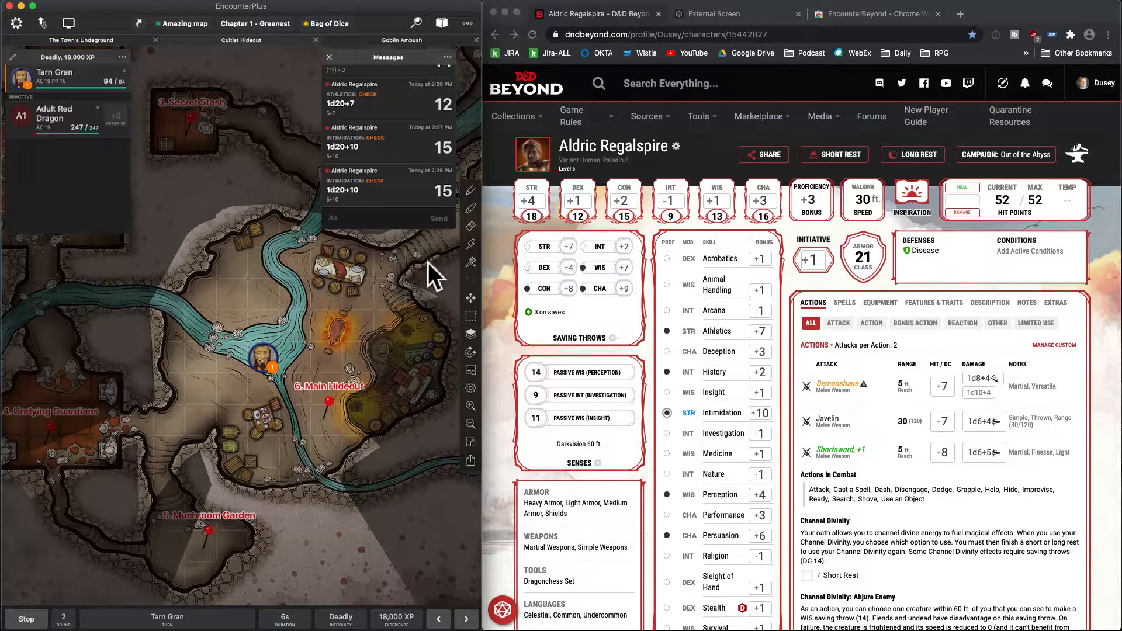
mouse_move(1013, 16)
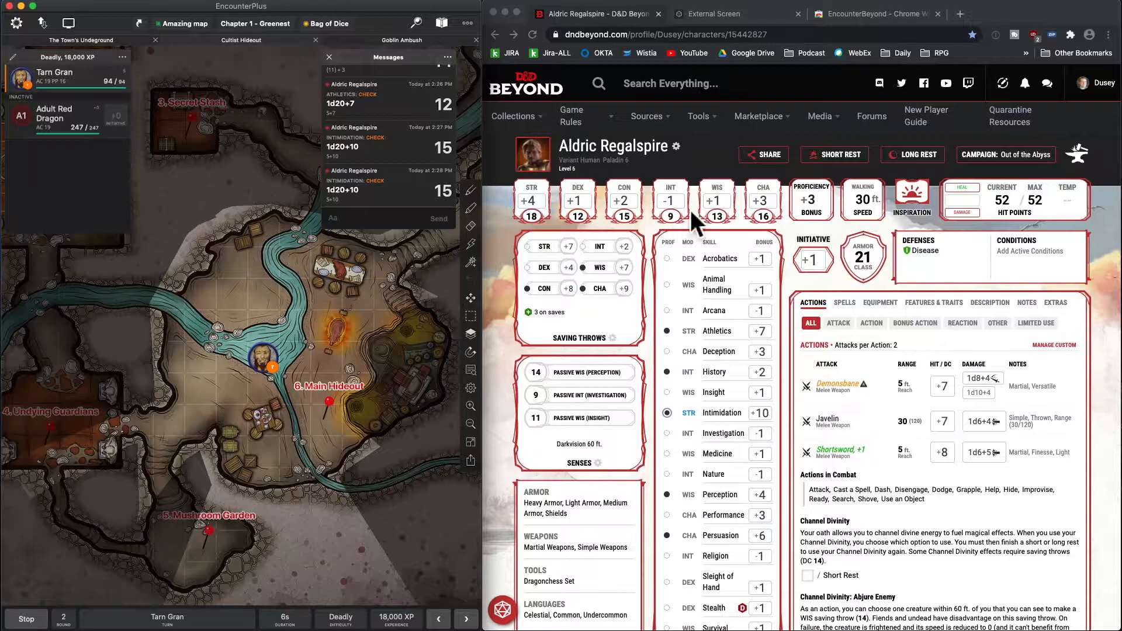
mouse_move(719, 119)
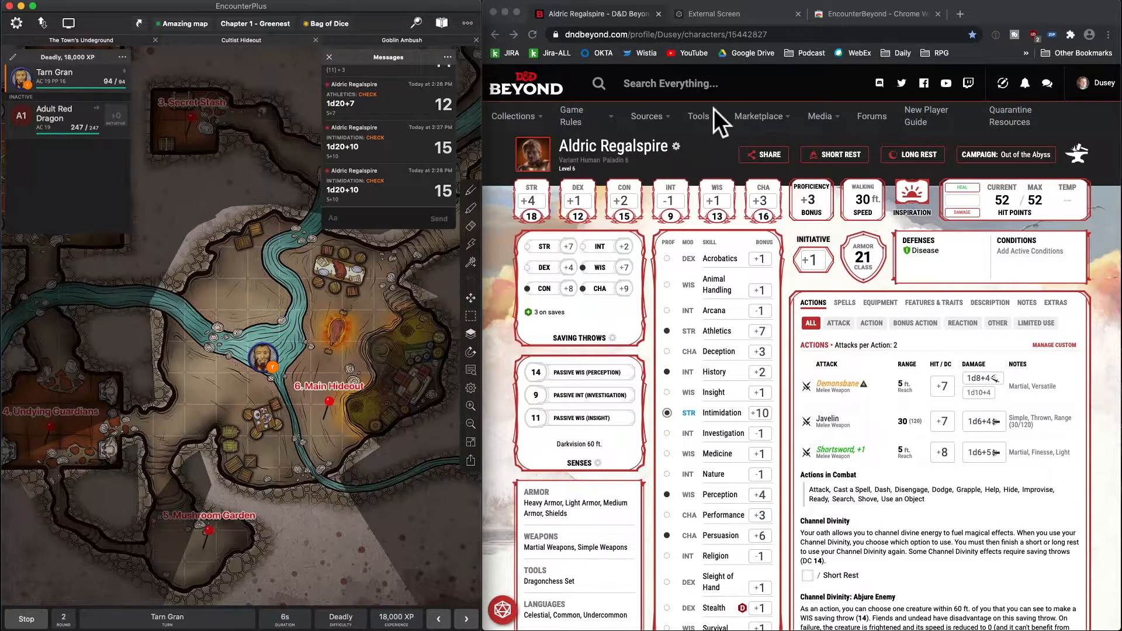
left_click(713, 14)
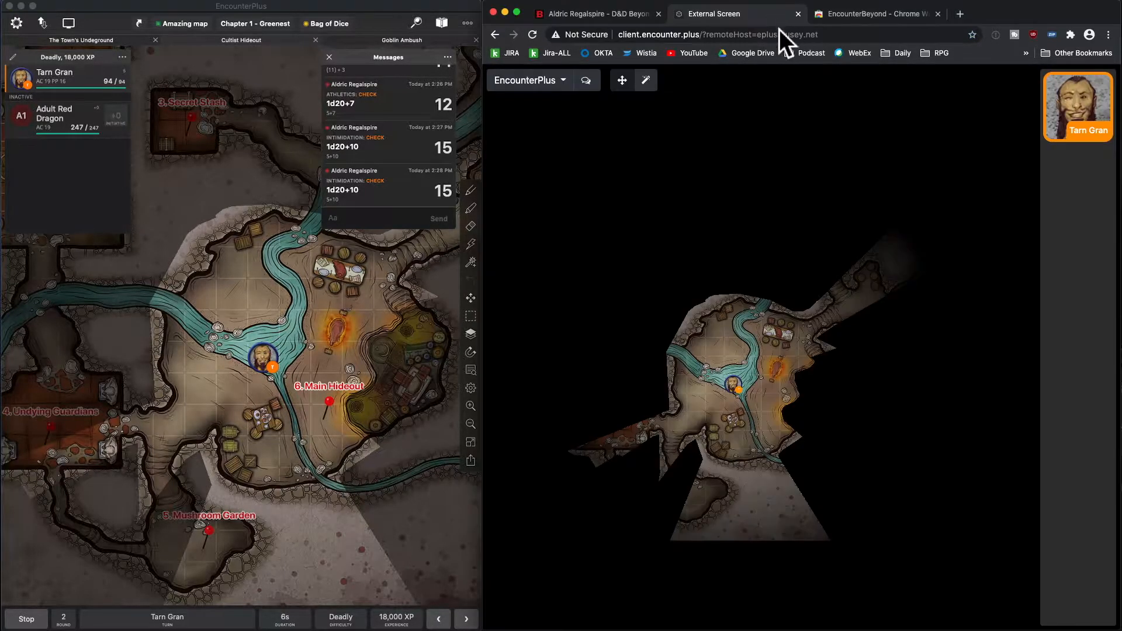
mouse_move(767, 250)
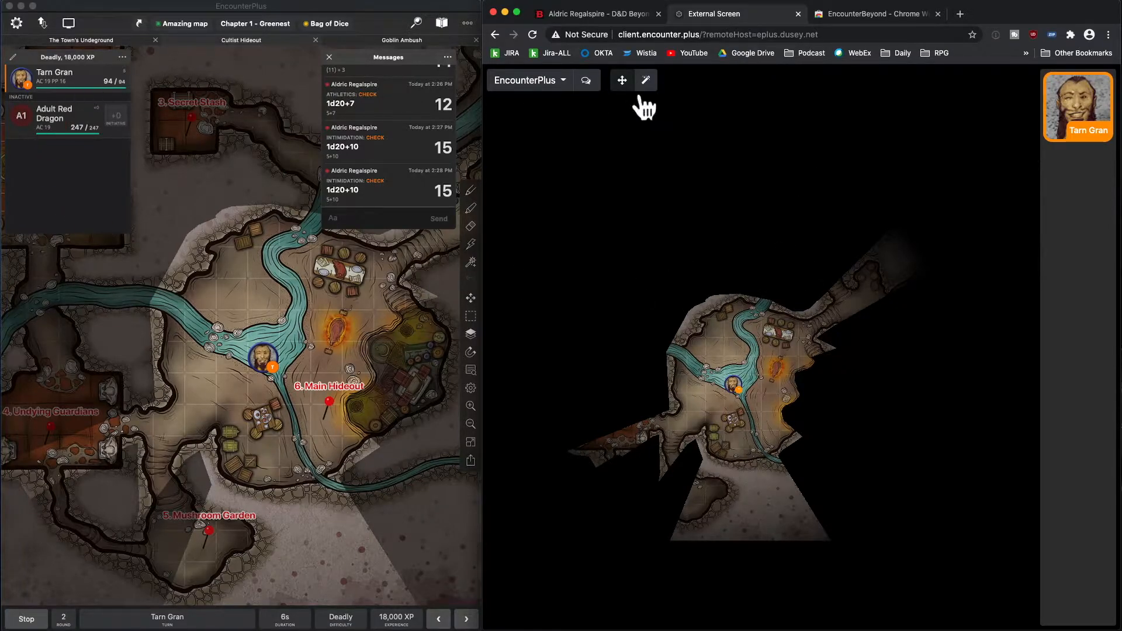
Step: Switch the Web Server off in External Screen settings and return to the encounter
left_click(68, 22)
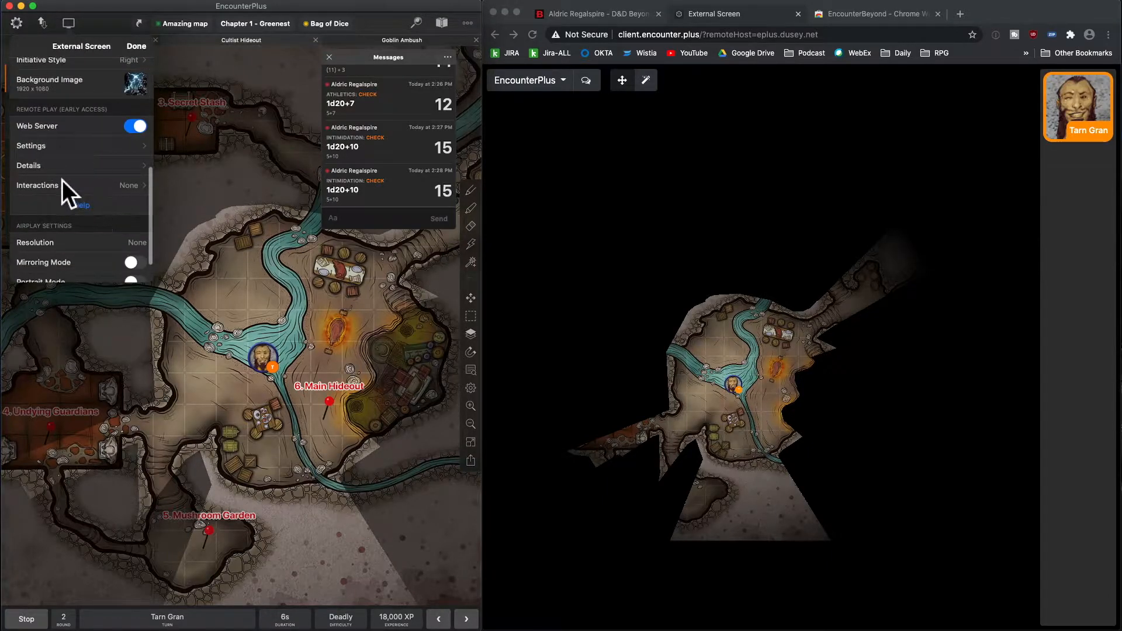
left_click(134, 126)
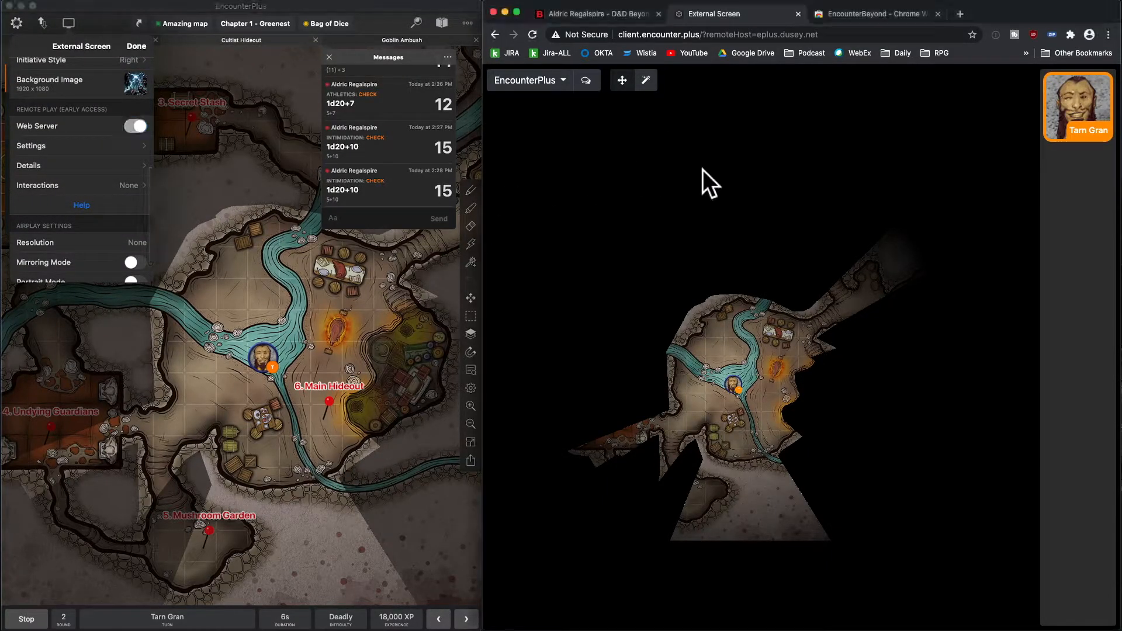
mouse_move(821, 70)
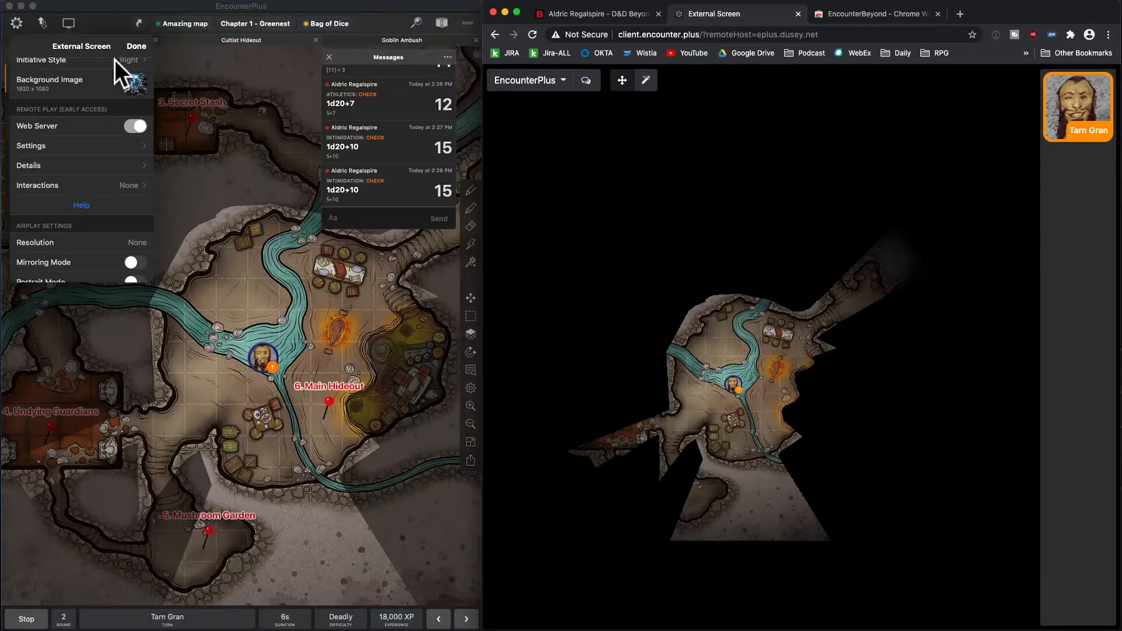
left_click(135, 45)
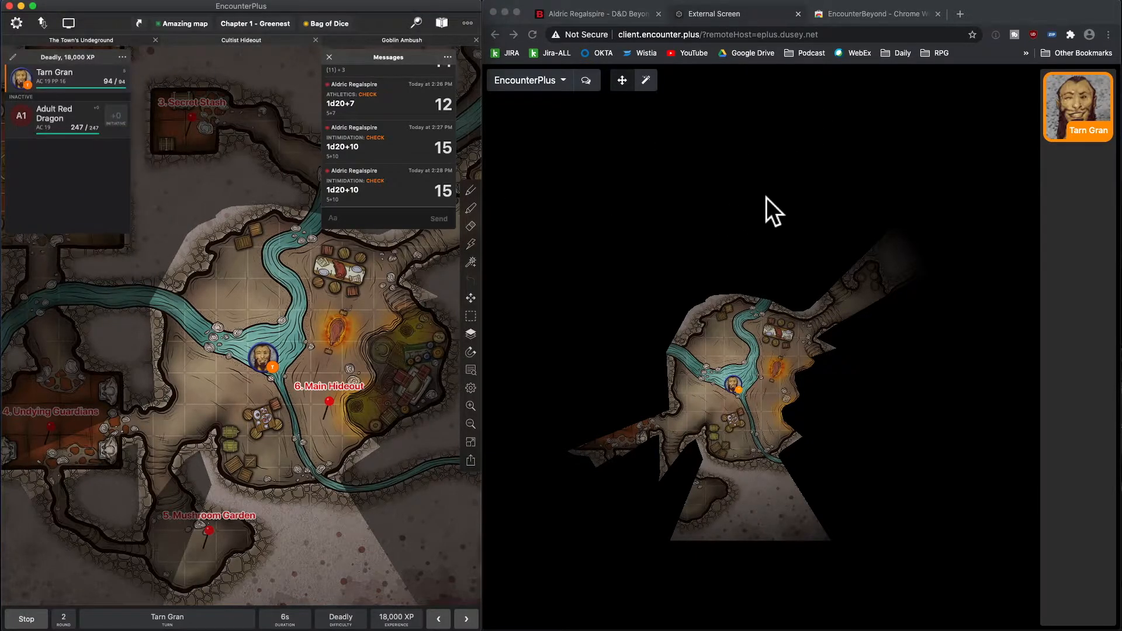
Step: Find the EncounterBeyond extension listing on the Chrome Web Store
left_click(963, 14)
type("encounterbeyond")
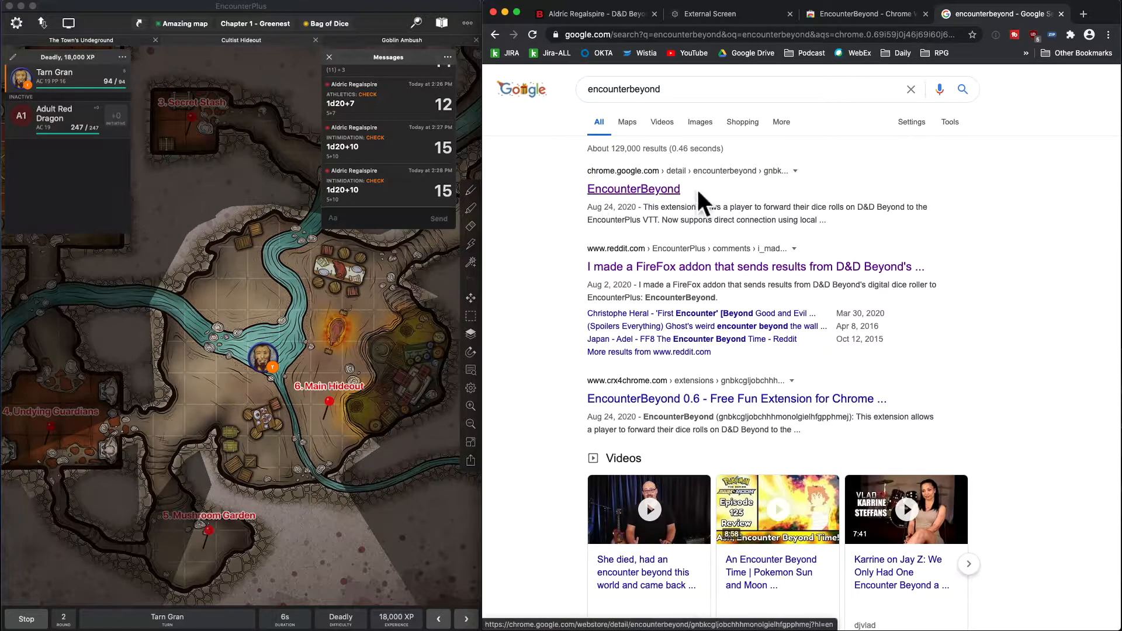
left_click(715, 88)
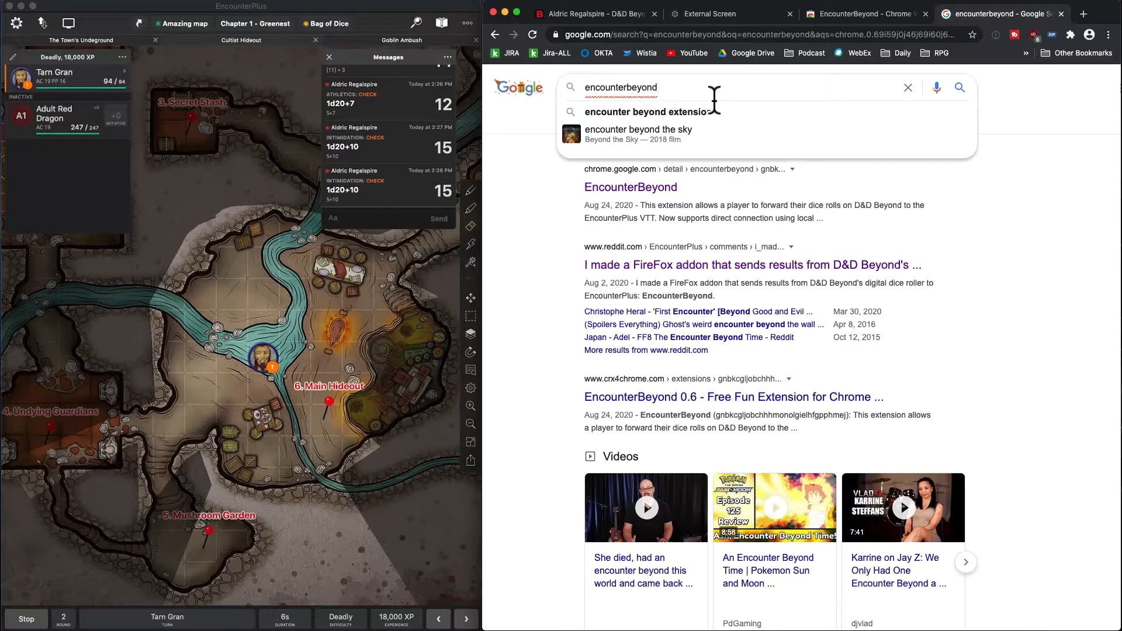
type("firefo")
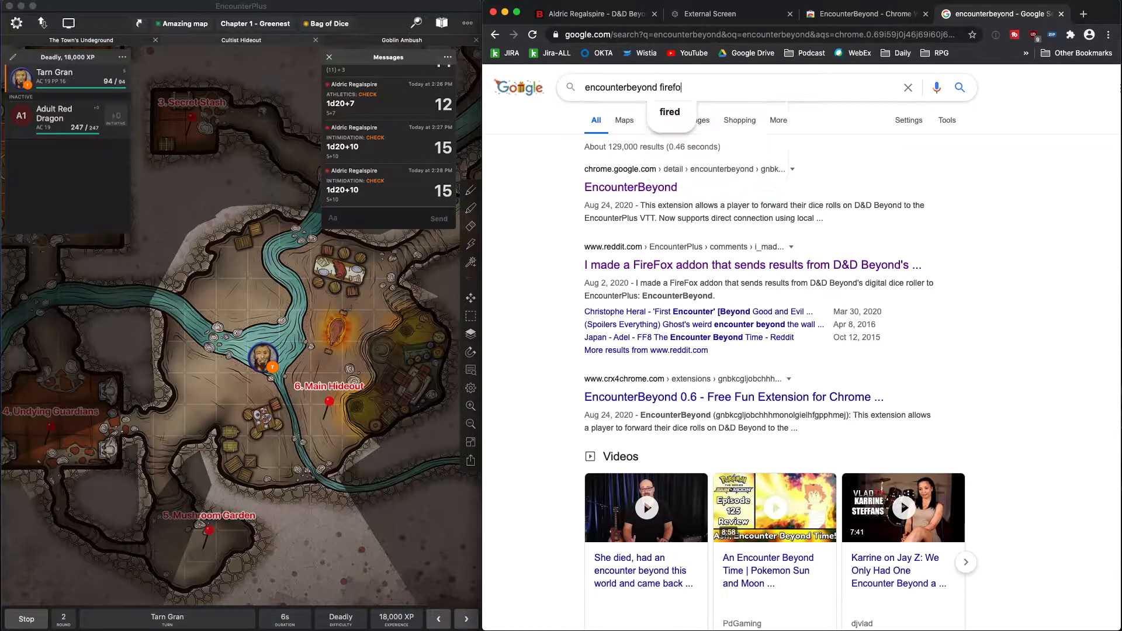
key("Enter")
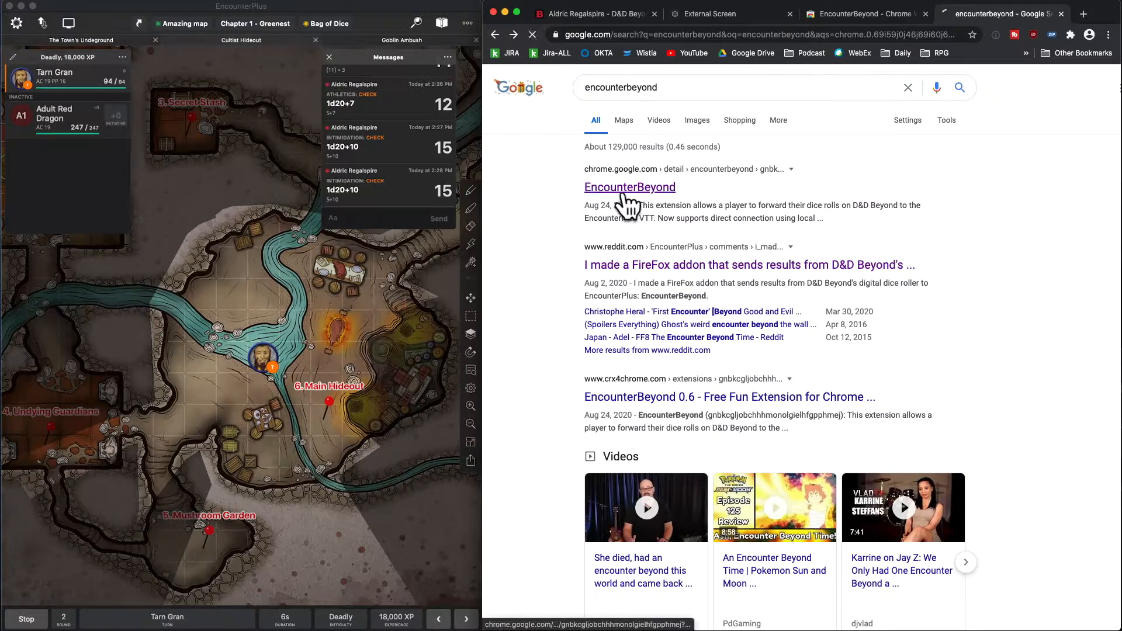
left_click(630, 187)
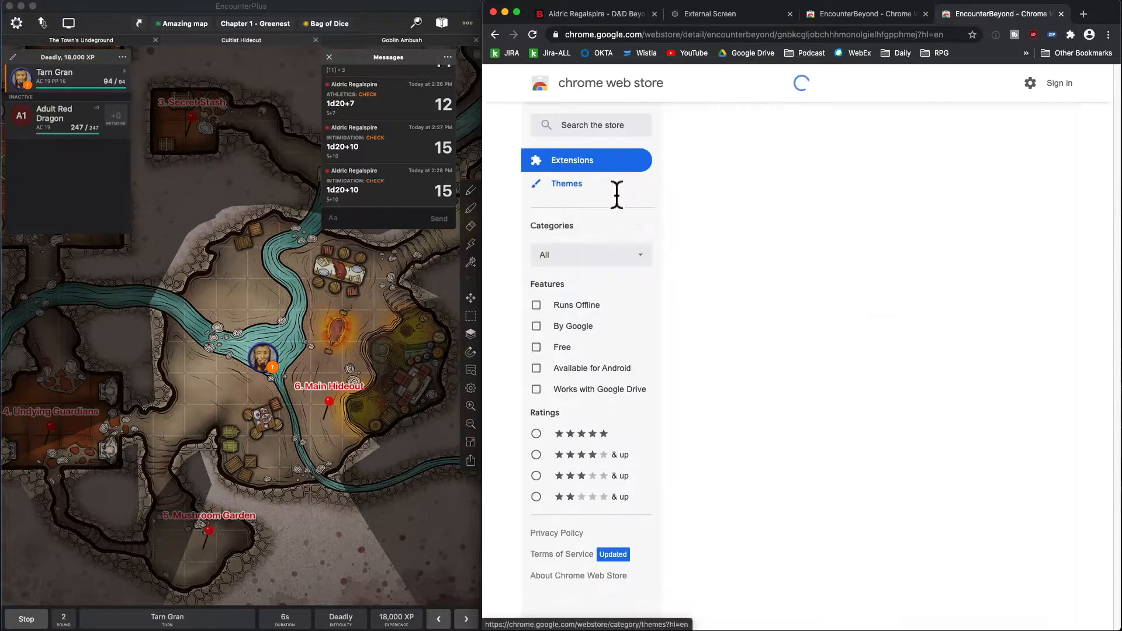
Step: Install EncounterBeyond, confirm it is listed among extensions, and return to Aldric Regalspire's sheet
left_click(1052, 165)
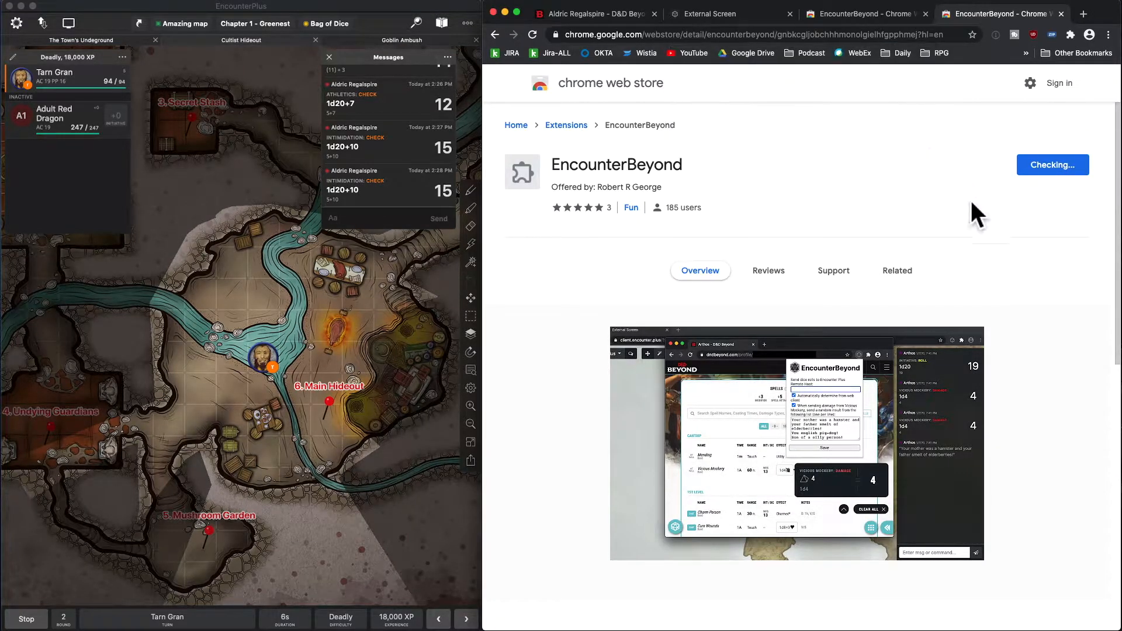
left_click(1051, 165)
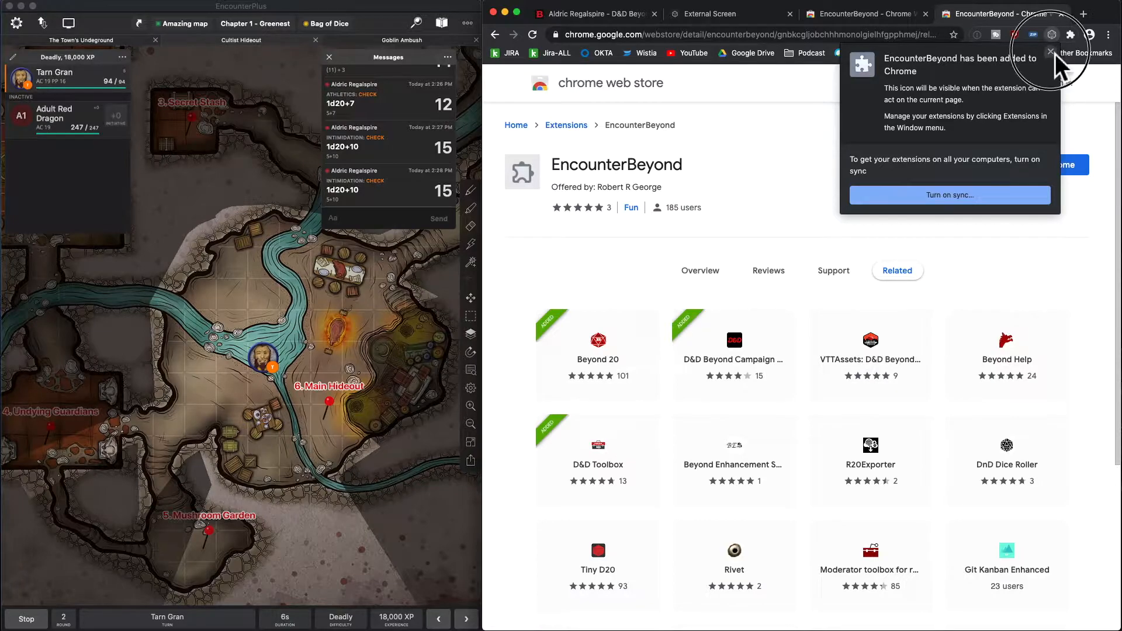
left_click(1049, 51)
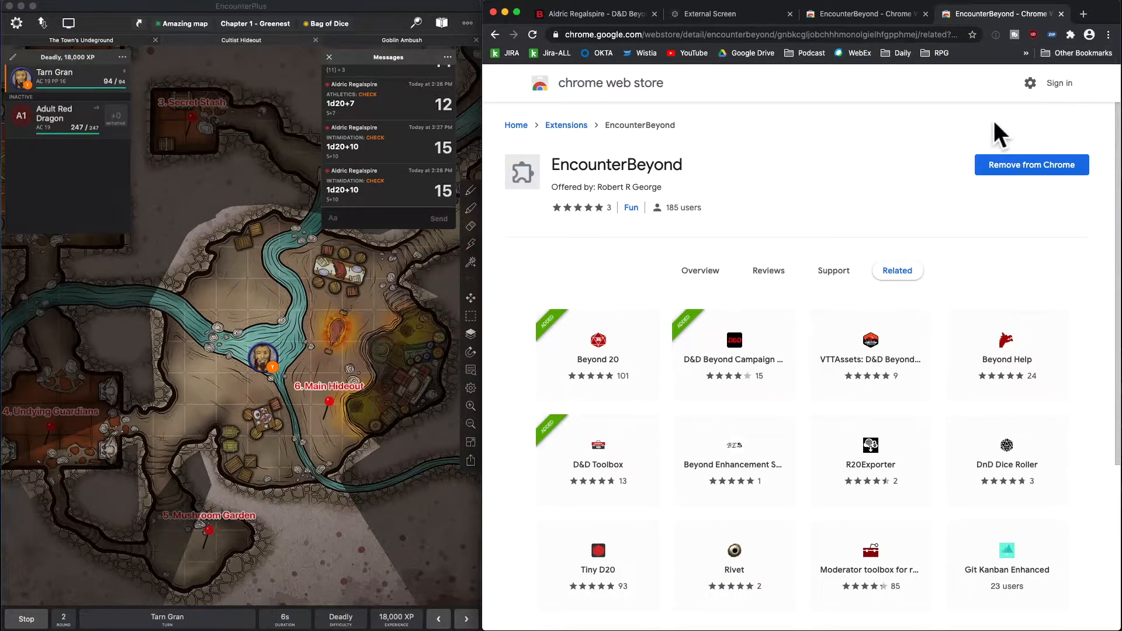
mouse_move(1052, 58)
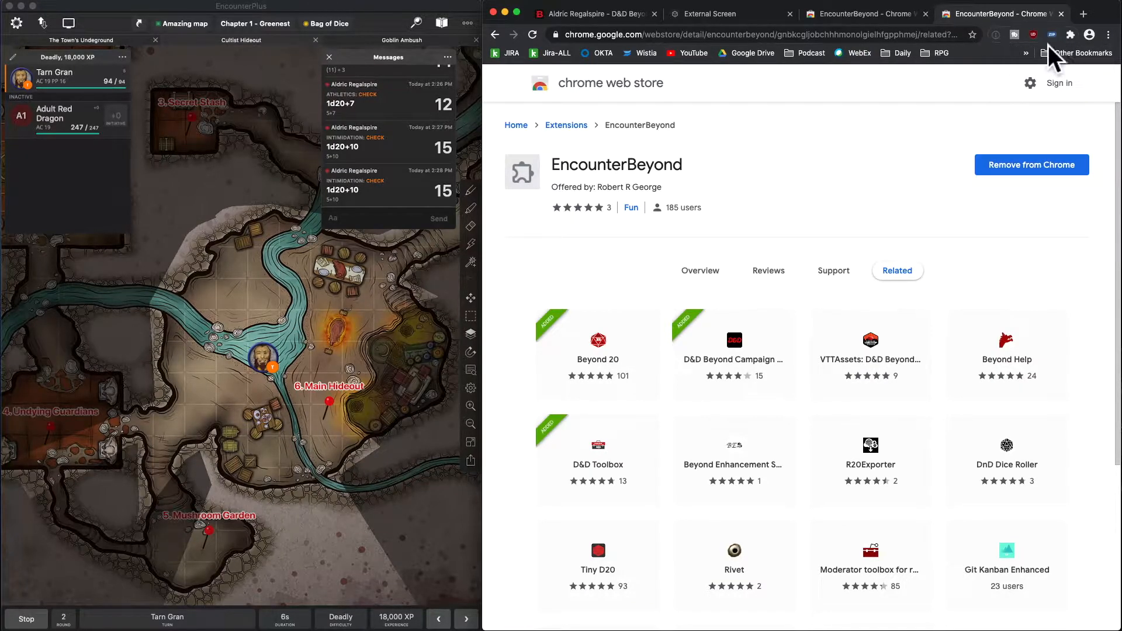
mouse_move(1080, 52)
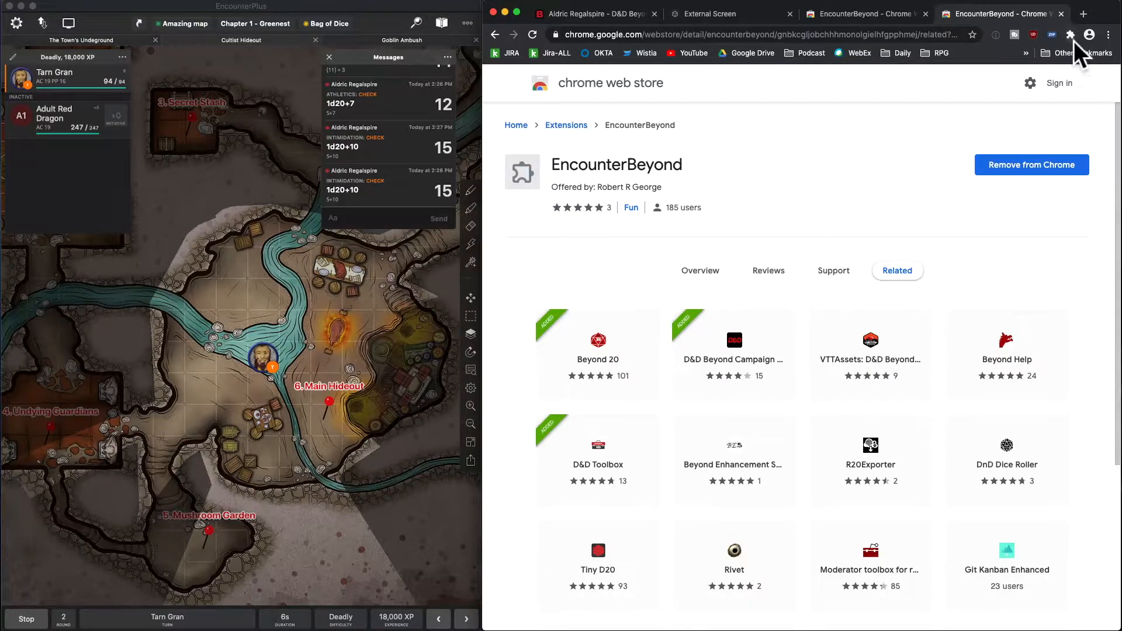
left_click(1070, 34)
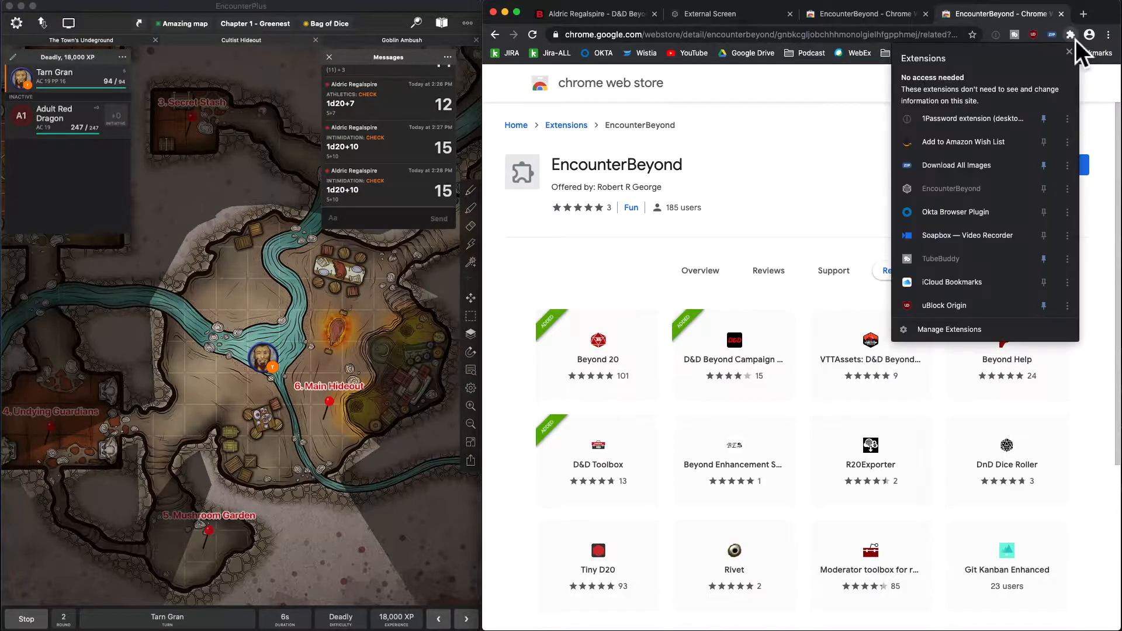
mouse_move(954, 201)
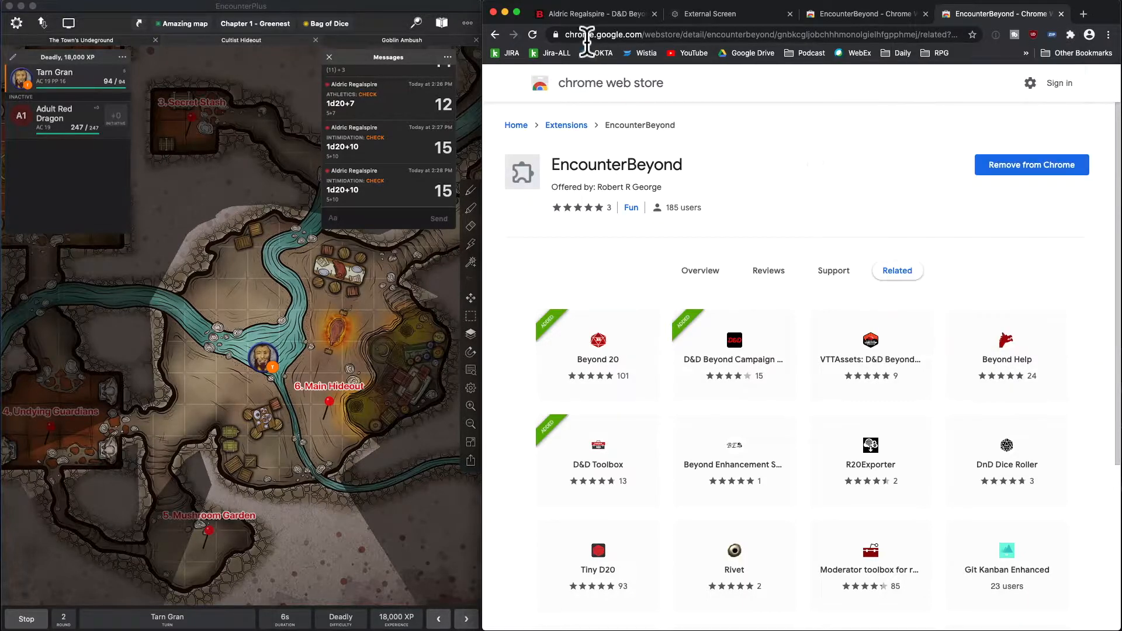
left_click(598, 14)
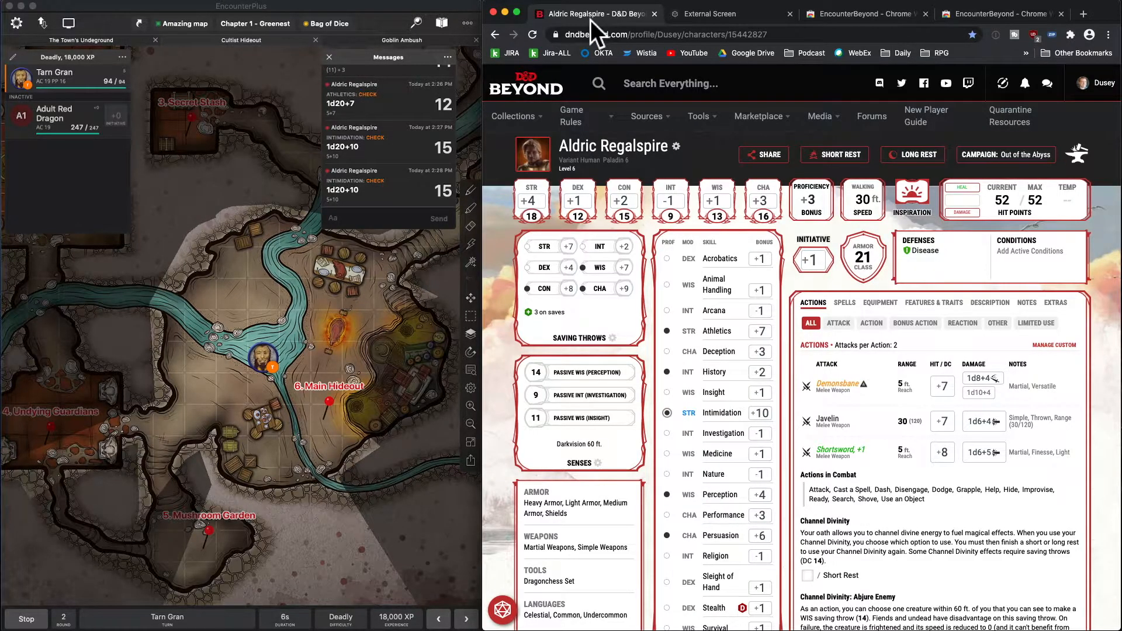
left_click(1073, 34)
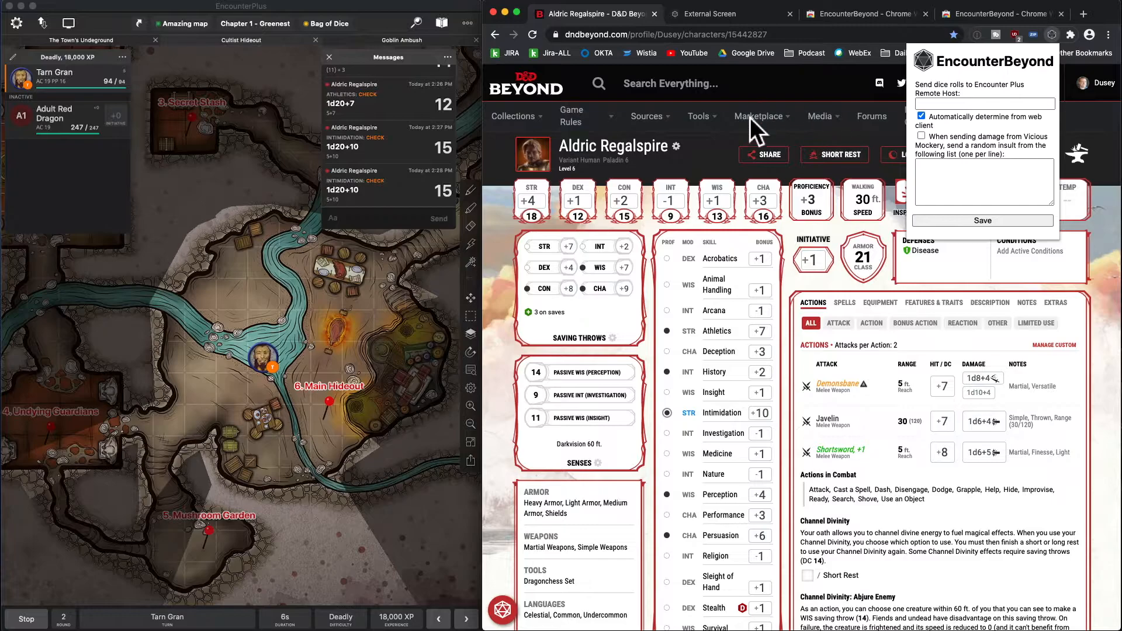
left_click(708, 14)
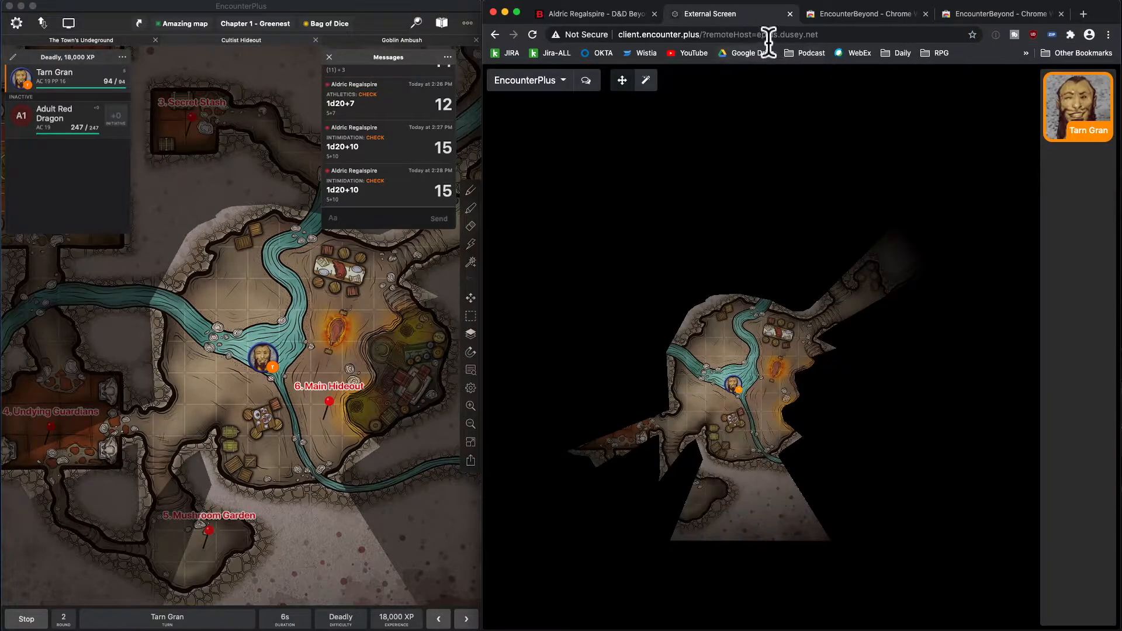
mouse_move(622, 49)
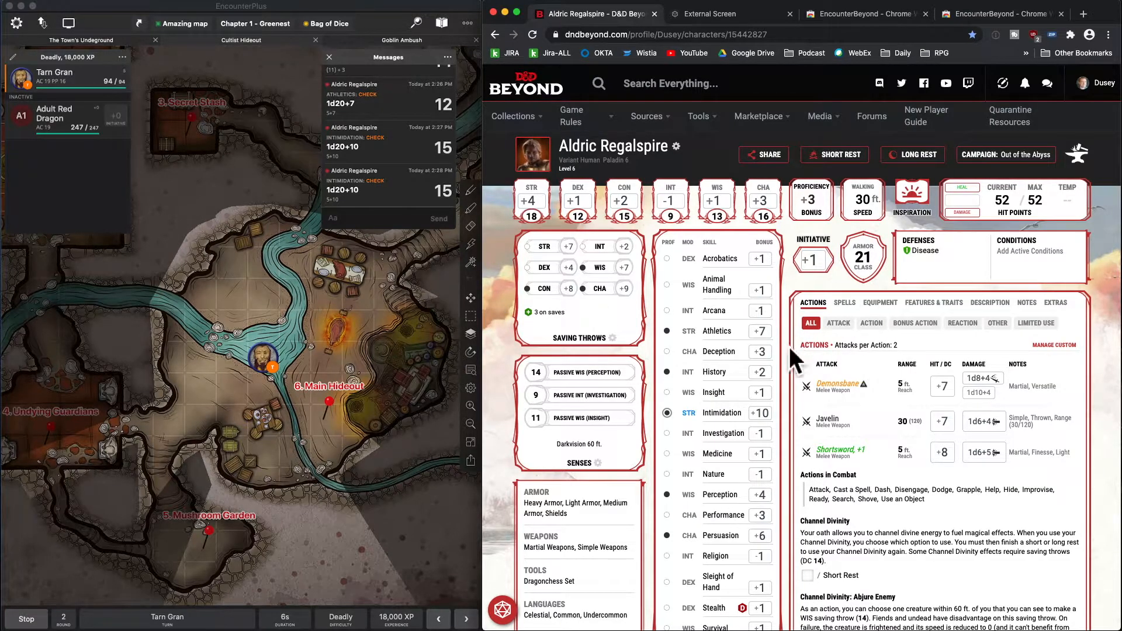
Step: Reload the sheet and web client, roll Intimidation for 20, and view it in the web client's roll log
left_click(533, 33)
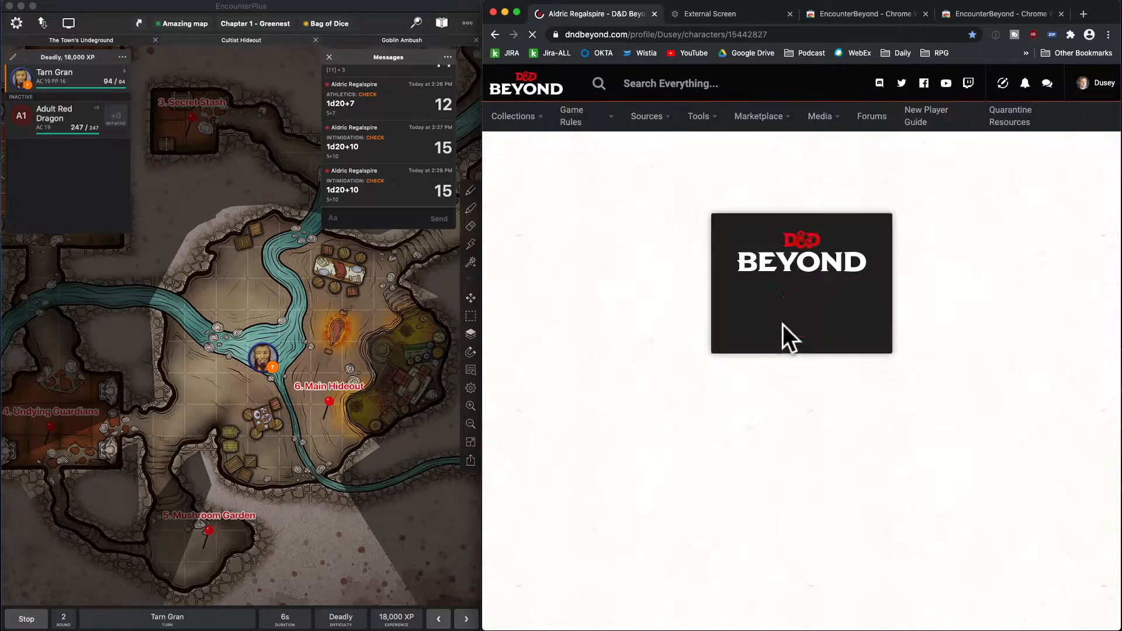
left_click(711, 14)
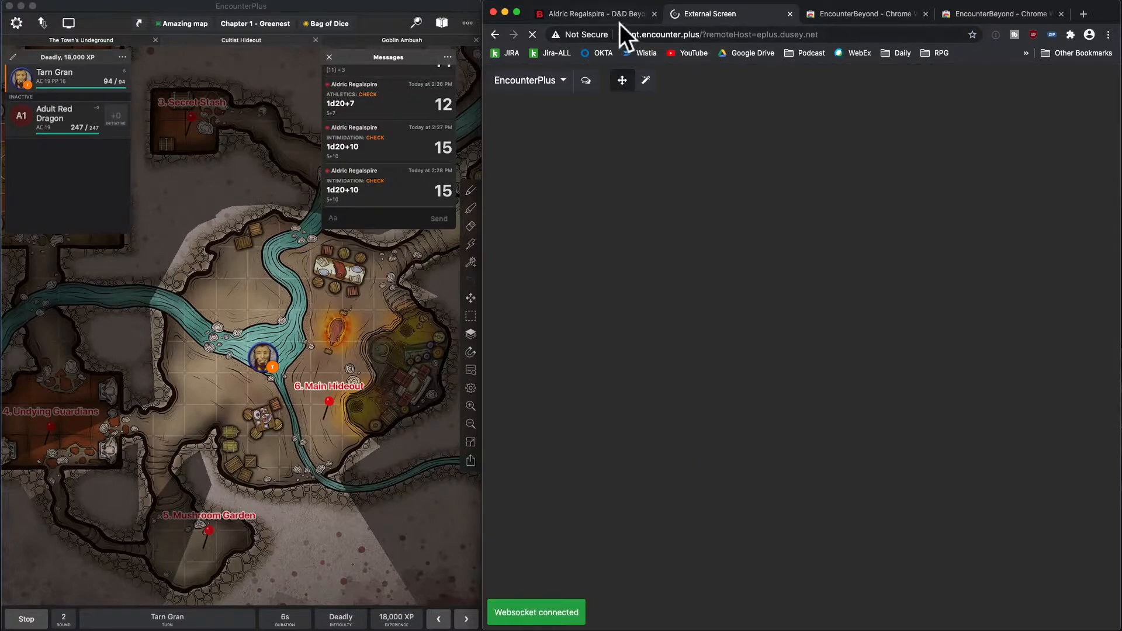
left_click(594, 14)
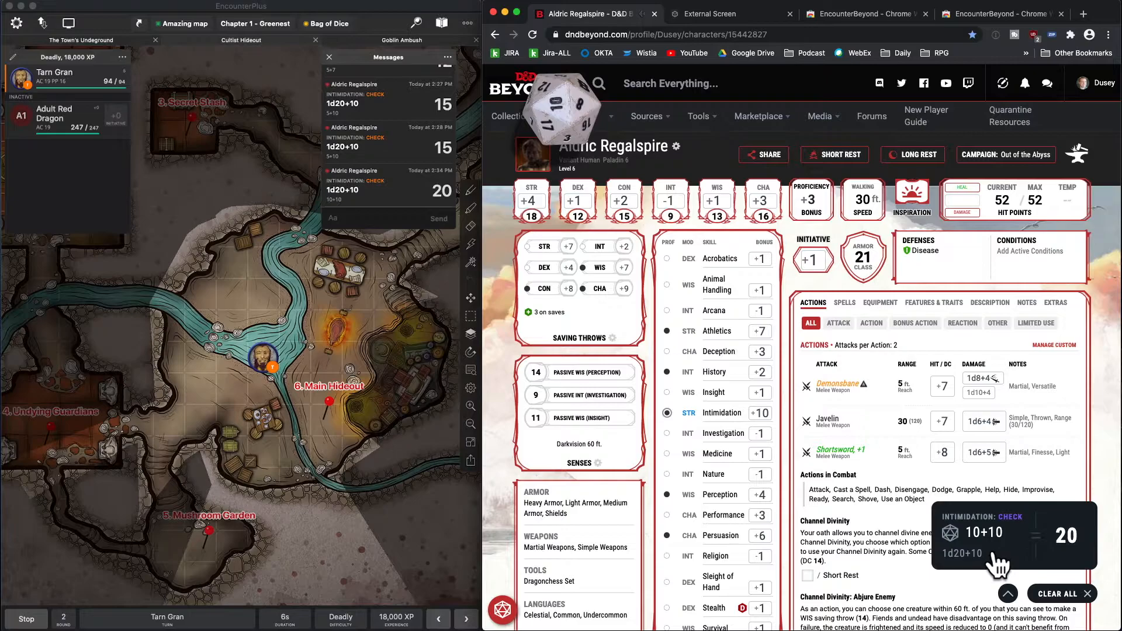
mouse_move(390, 193)
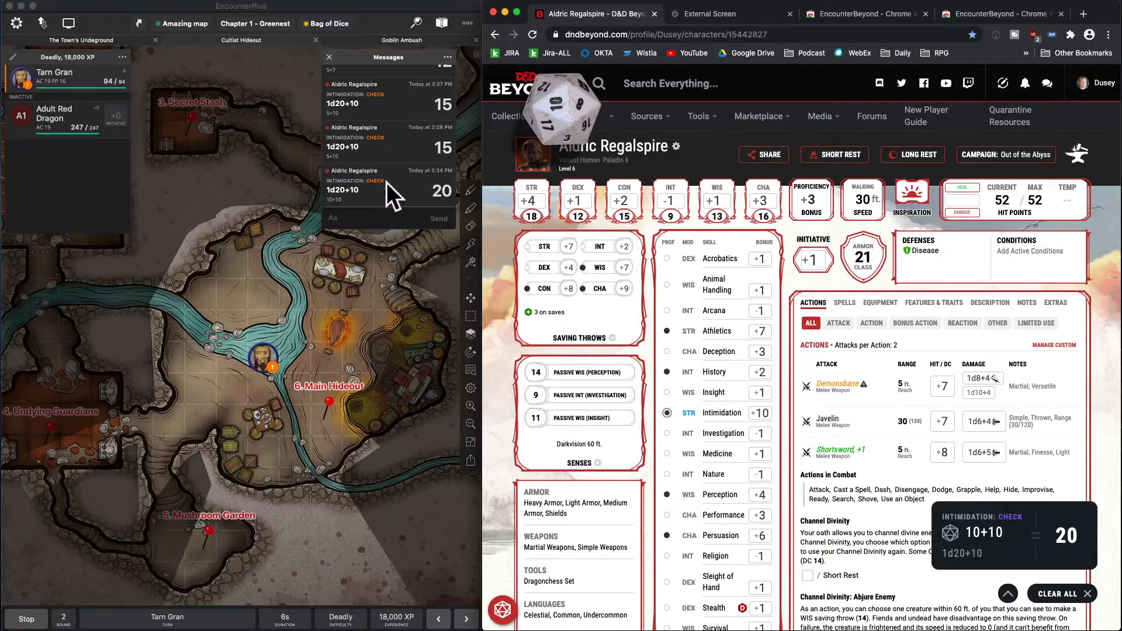
mouse_move(380, 219)
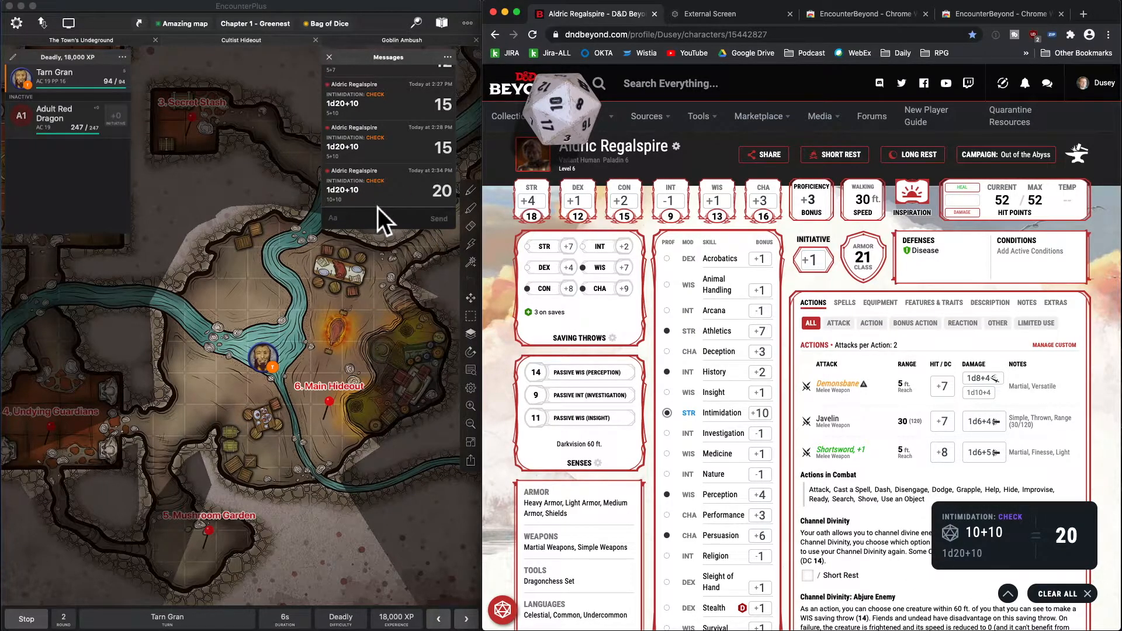
left_click(710, 14)
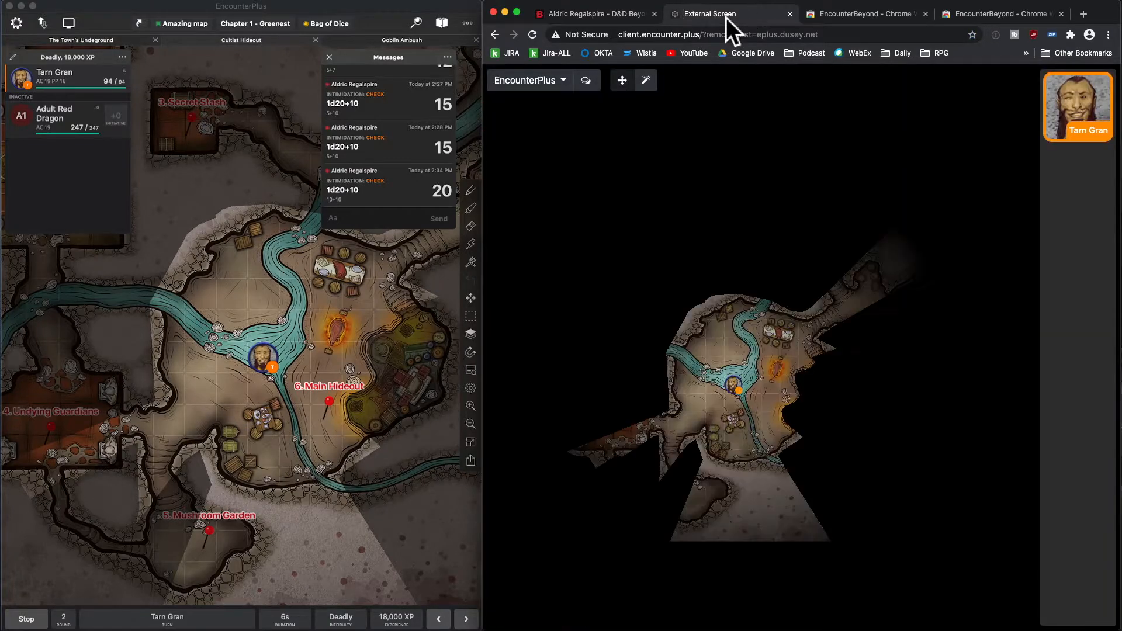
left_click(586, 79)
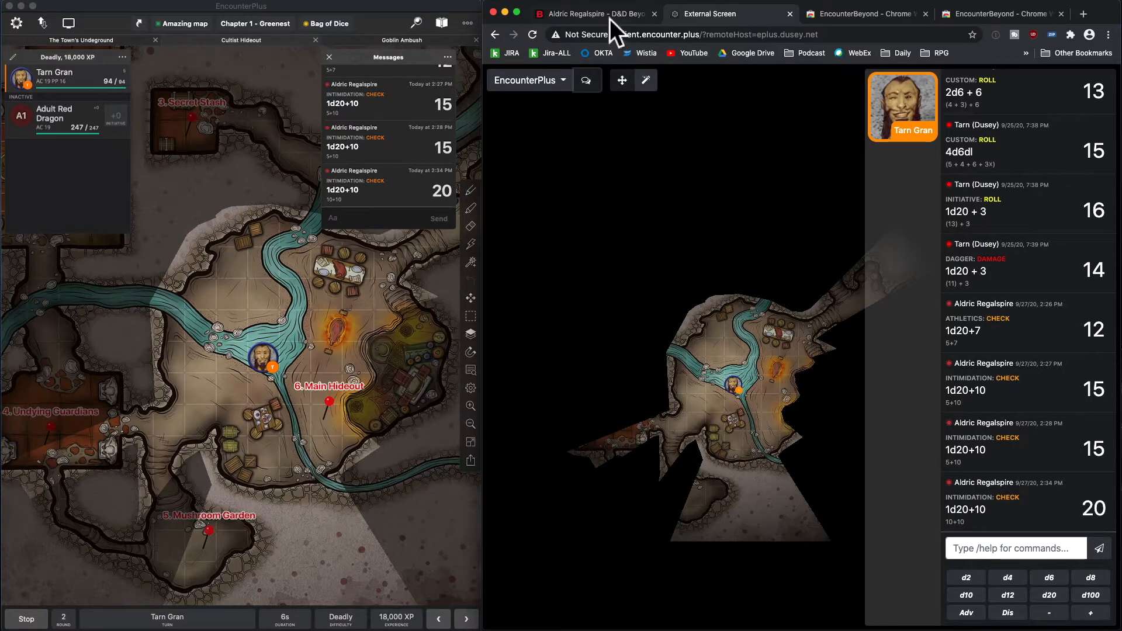
Step: From the character sheet, bring up the EncounterBeyond extension settings to enter the remote host
left_click(597, 14)
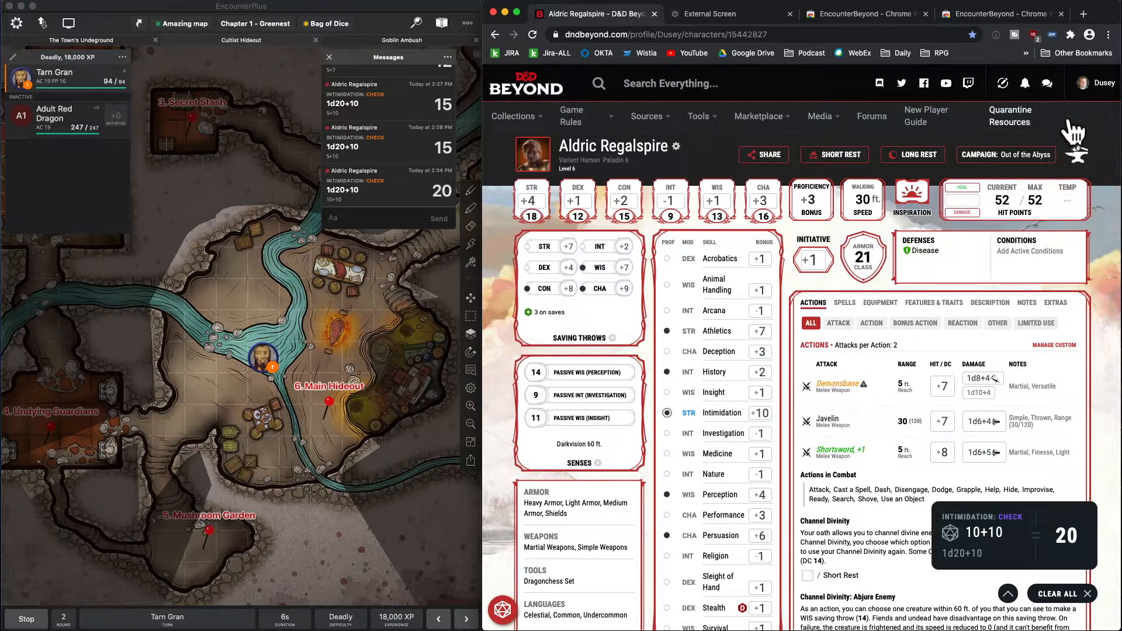
left_click(1069, 34)
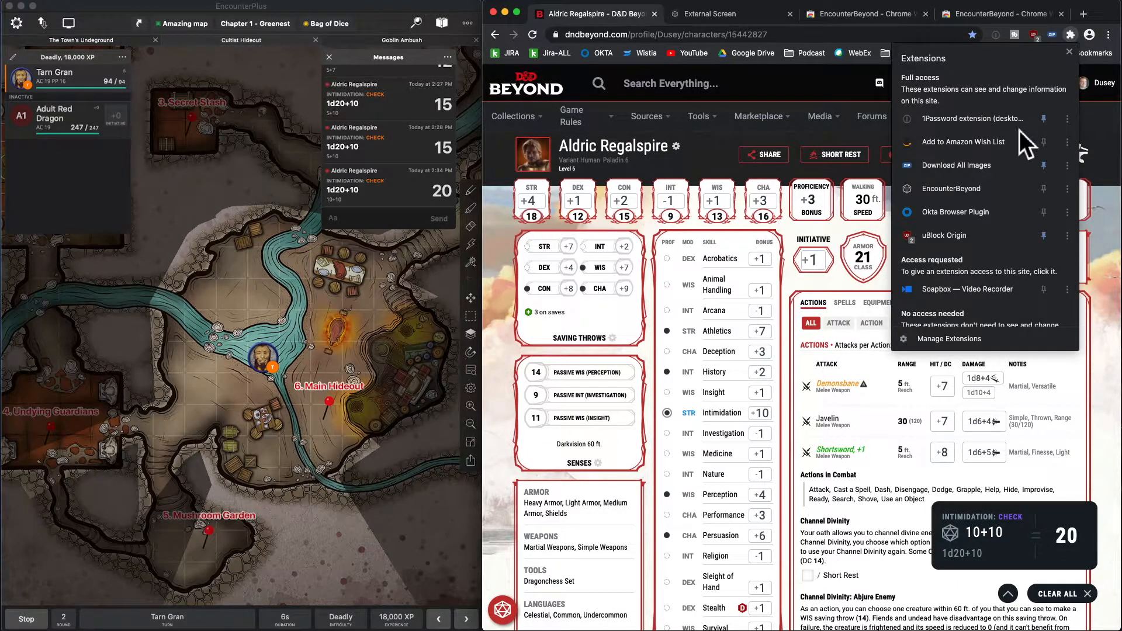
mouse_move(1068, 123)
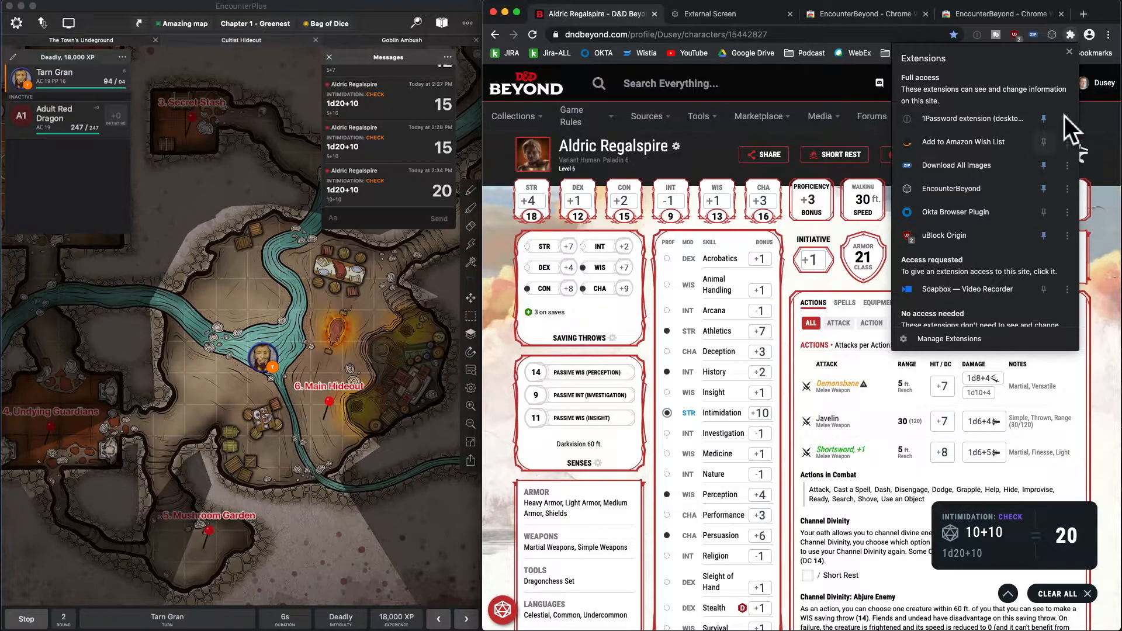
left_click(1053, 34)
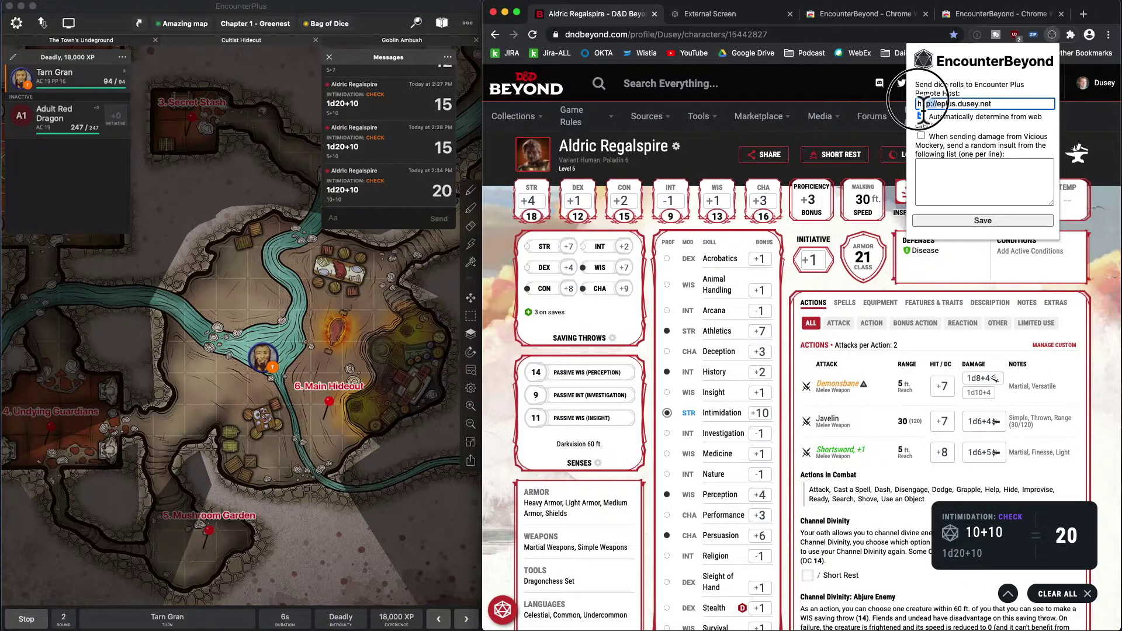
left_click(921, 115)
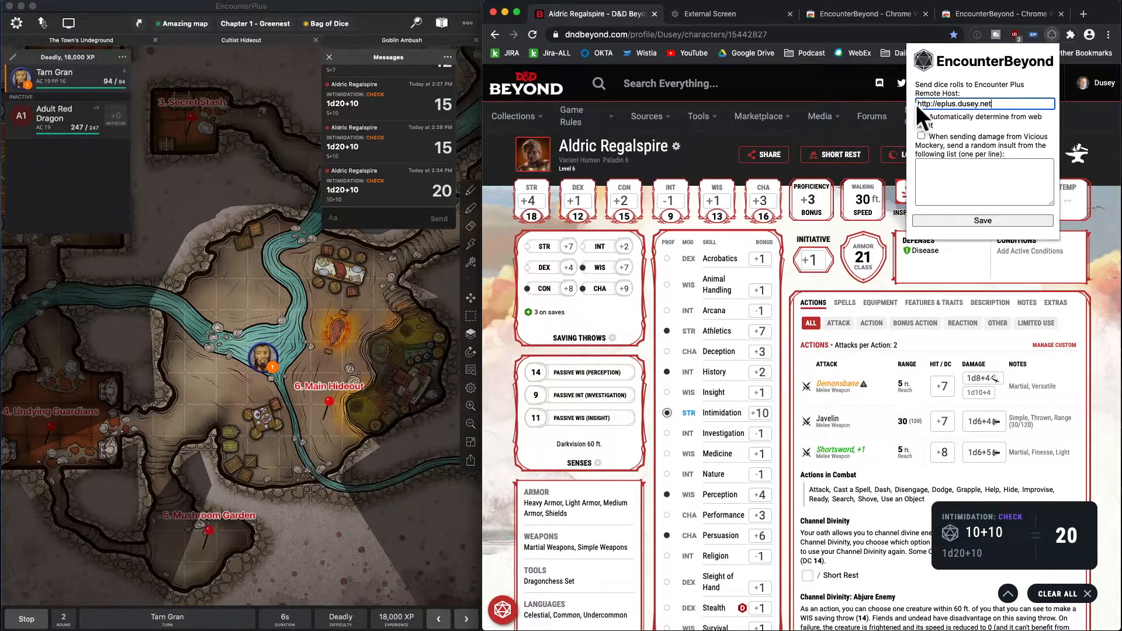
left_click(921, 115)
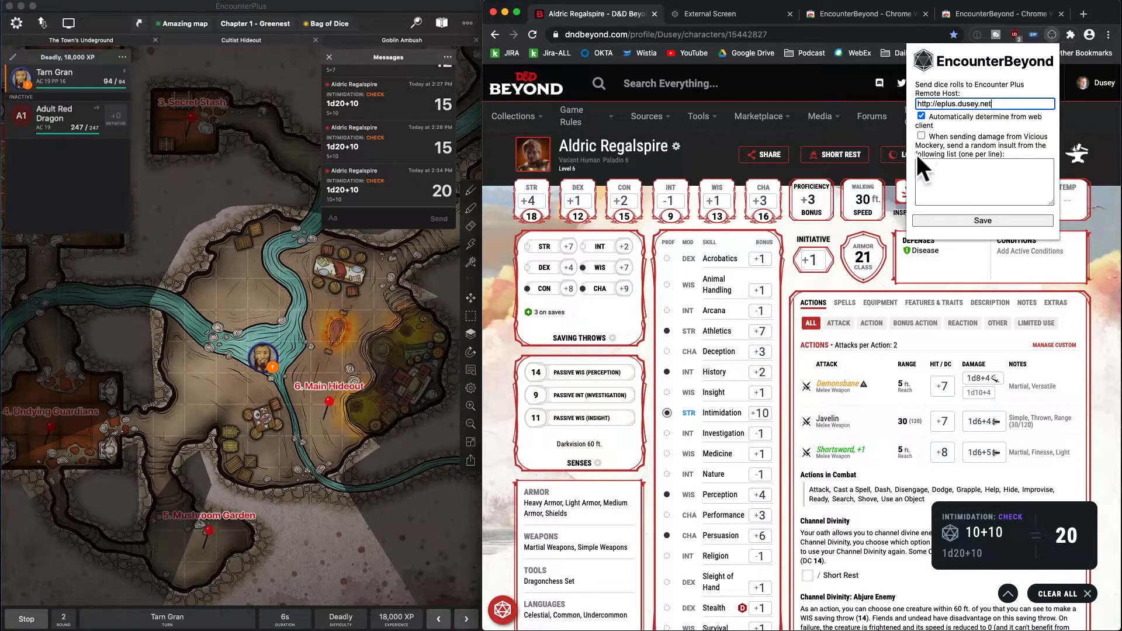
left_click(921, 136)
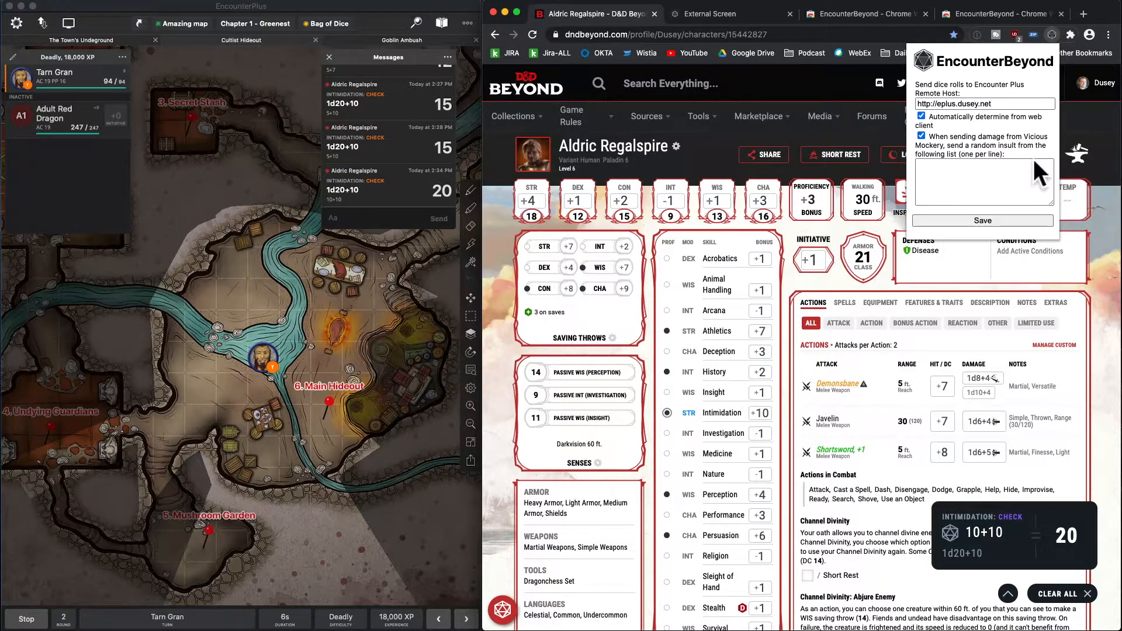
left_click(957, 181)
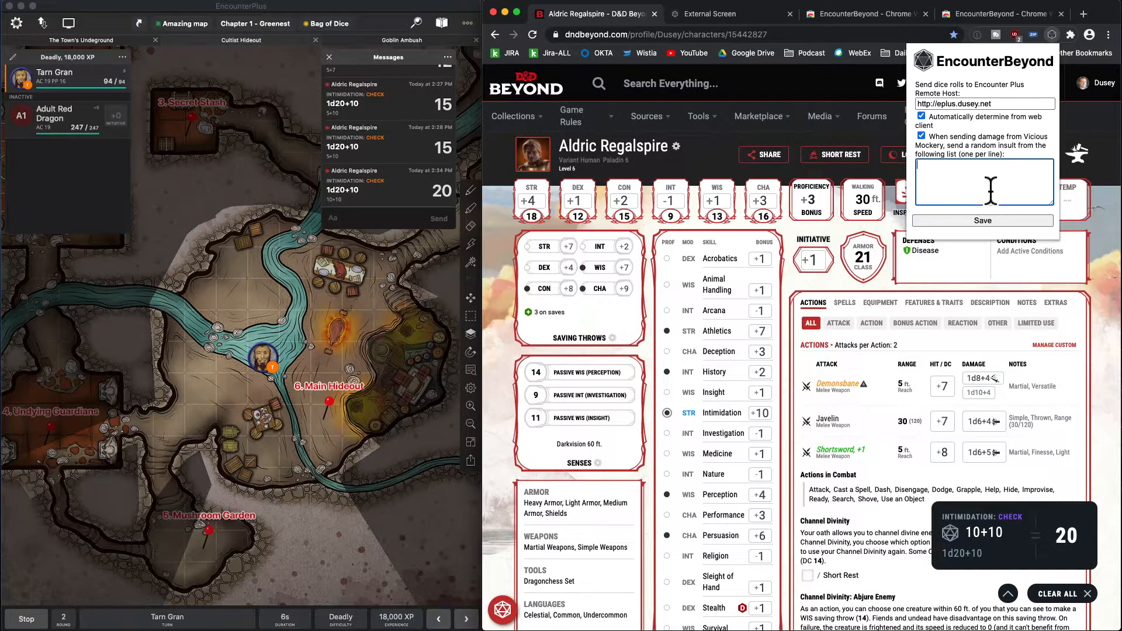
mouse_move(865, 381)
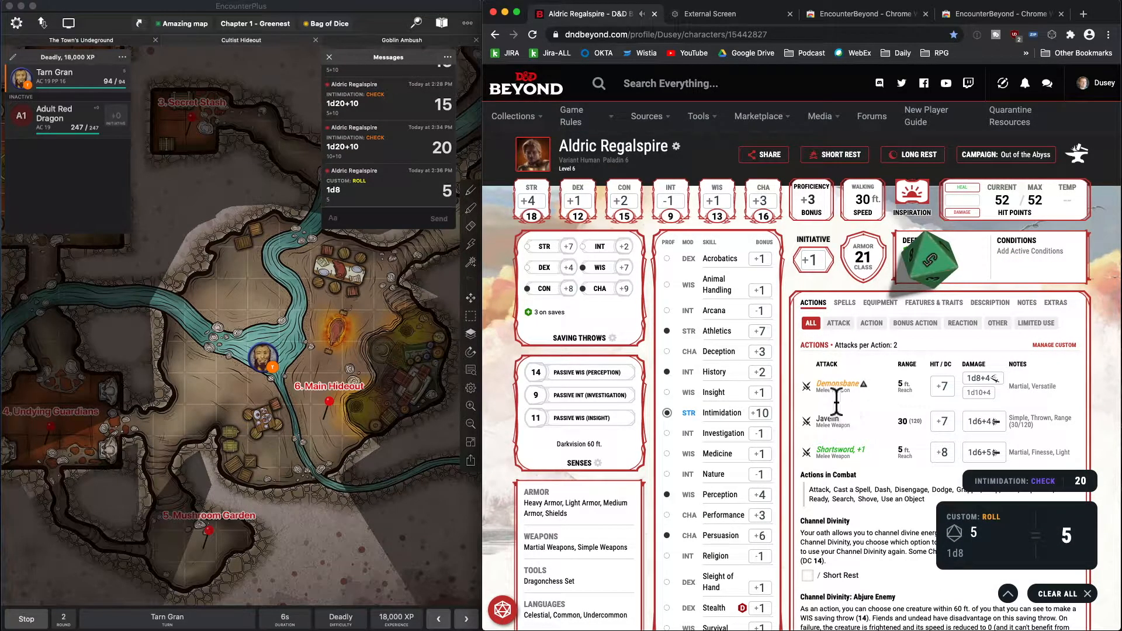
mouse_move(829, 449)
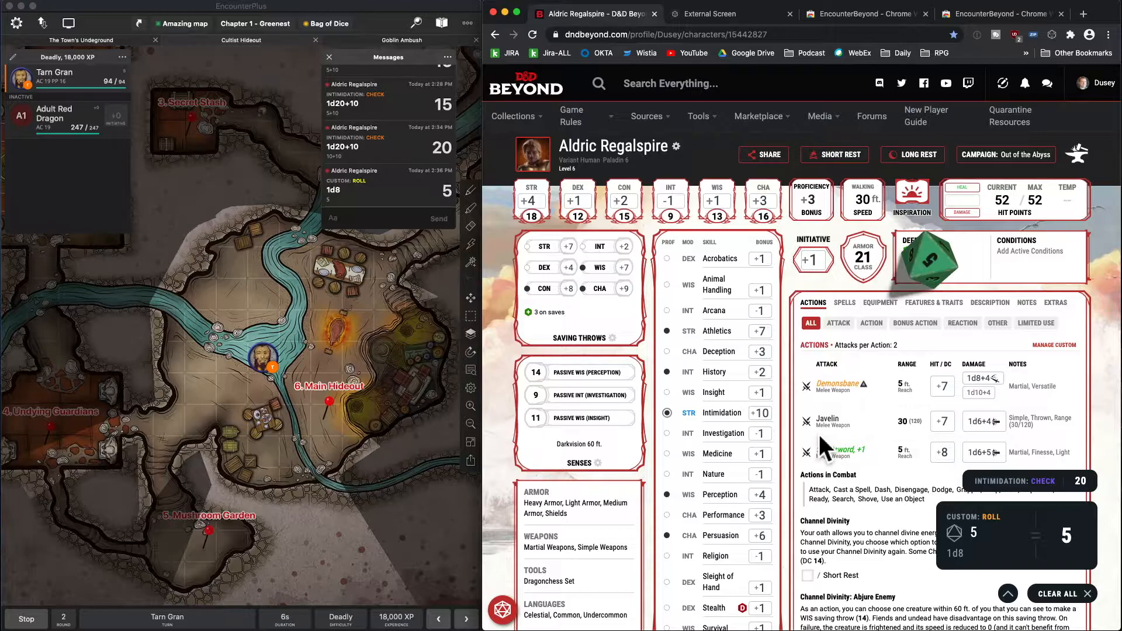